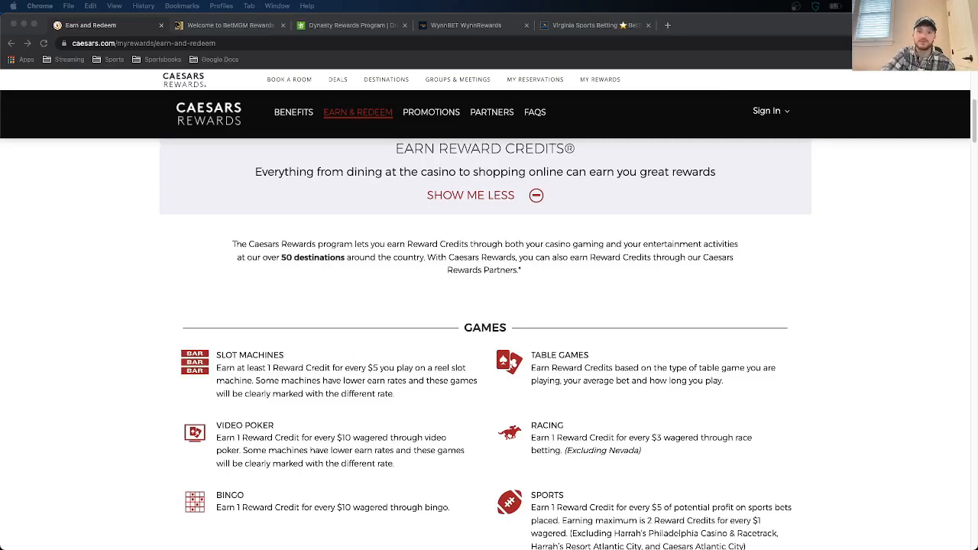
# Step: Dismiss the redemption popup and highlight the Harrah's sports-bet exclusions and slot earn rate
pyautogui.scroll(-3)
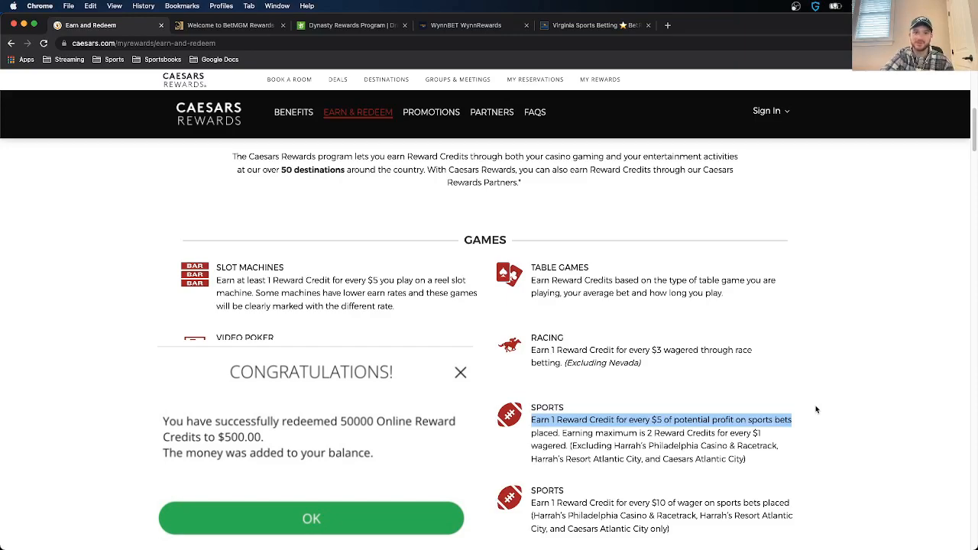
pyautogui.click(311, 518)
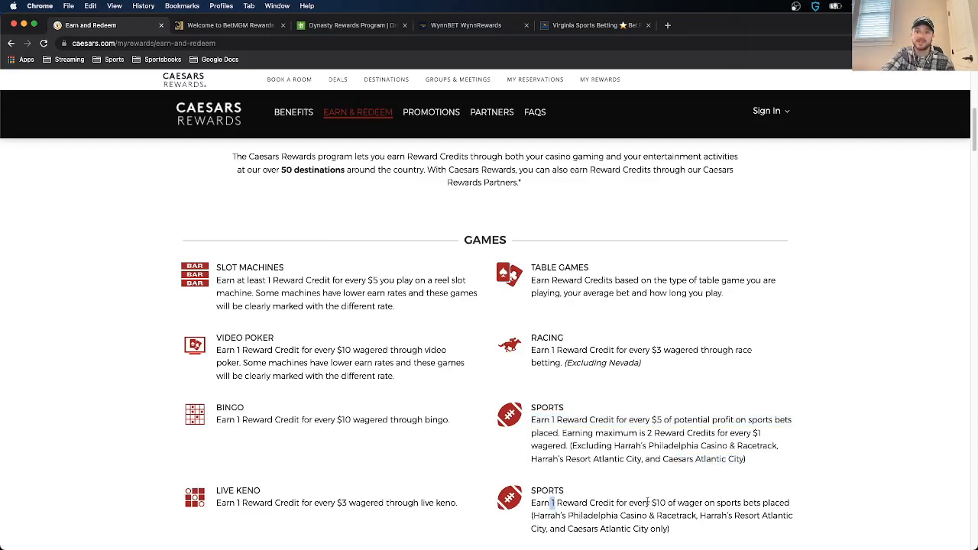
pyautogui.moveTo(581, 529); pyautogui.dragTo(669, 529)
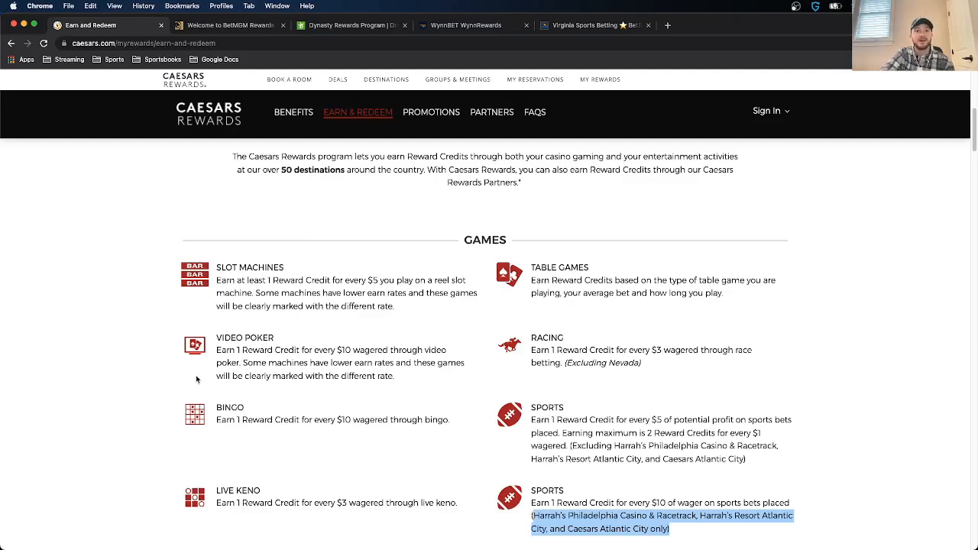
pyautogui.moveTo(541, 337)
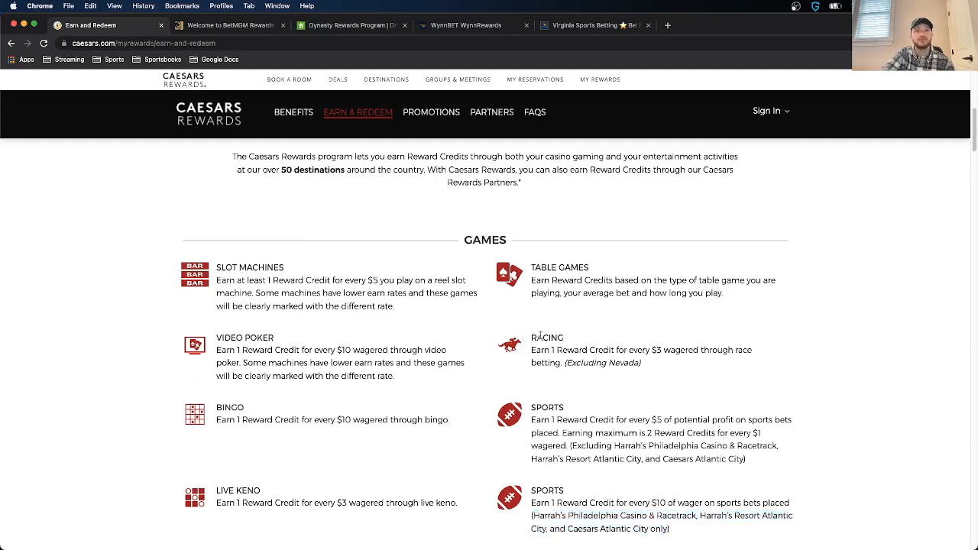
pyautogui.moveTo(527, 338)
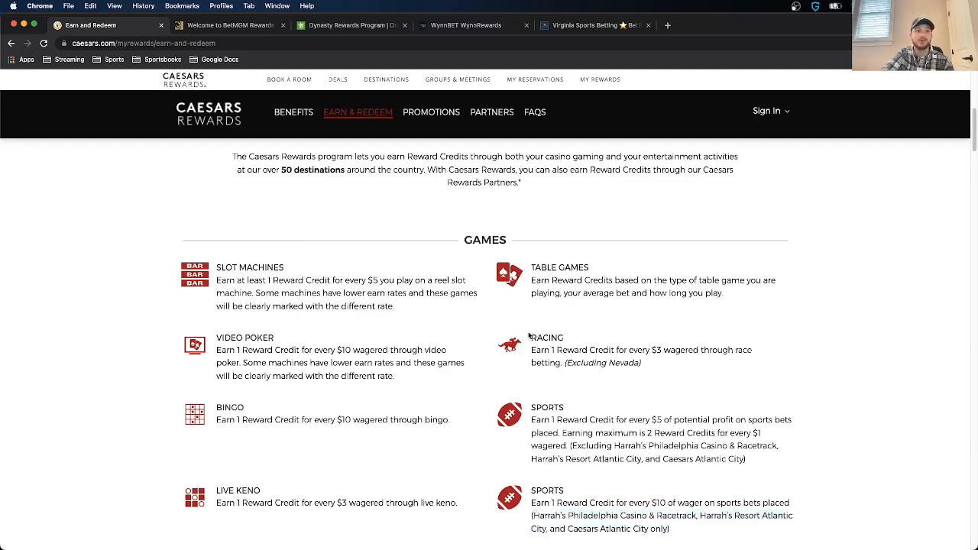
pyautogui.moveTo(492, 388)
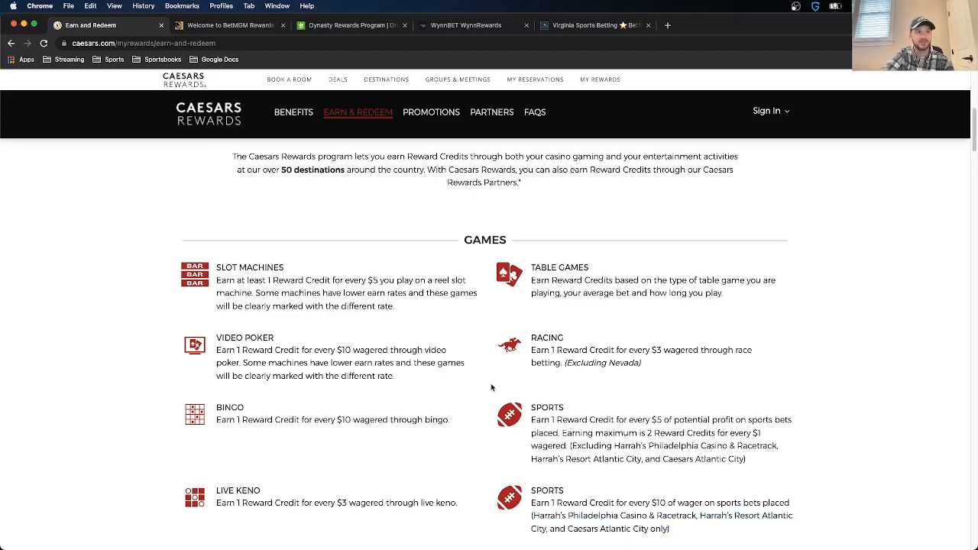
pyautogui.doubleClick(252, 350)
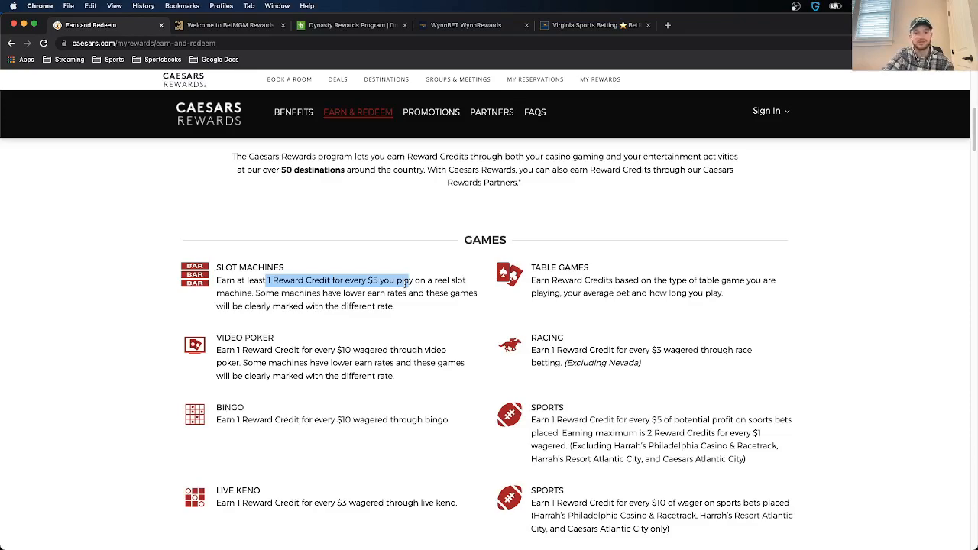
pyautogui.click(293, 112)
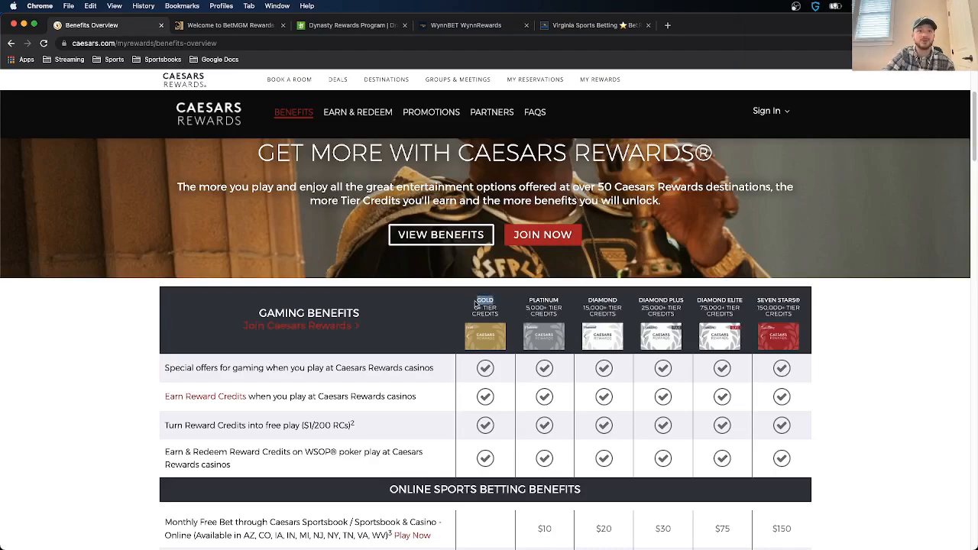
pyautogui.moveTo(470, 311)
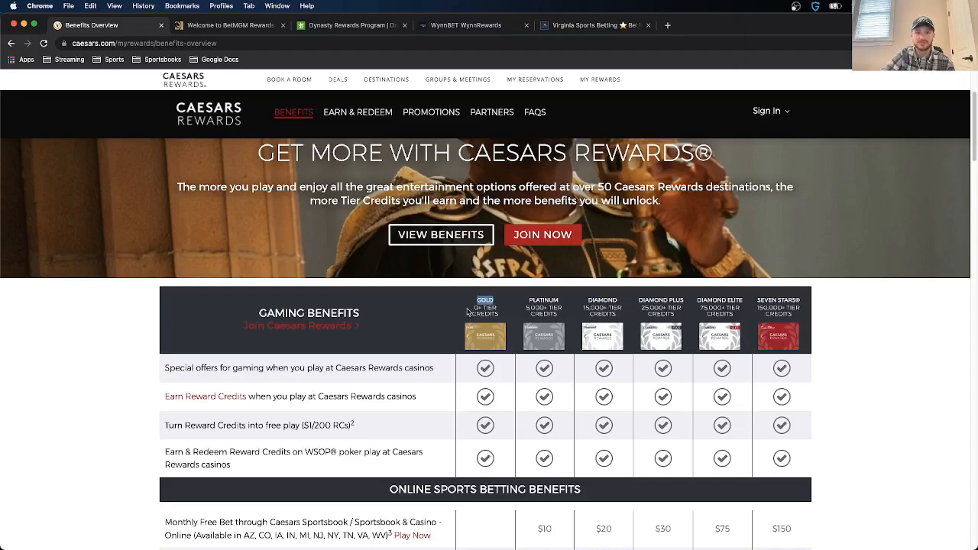
pyautogui.moveTo(449, 316)
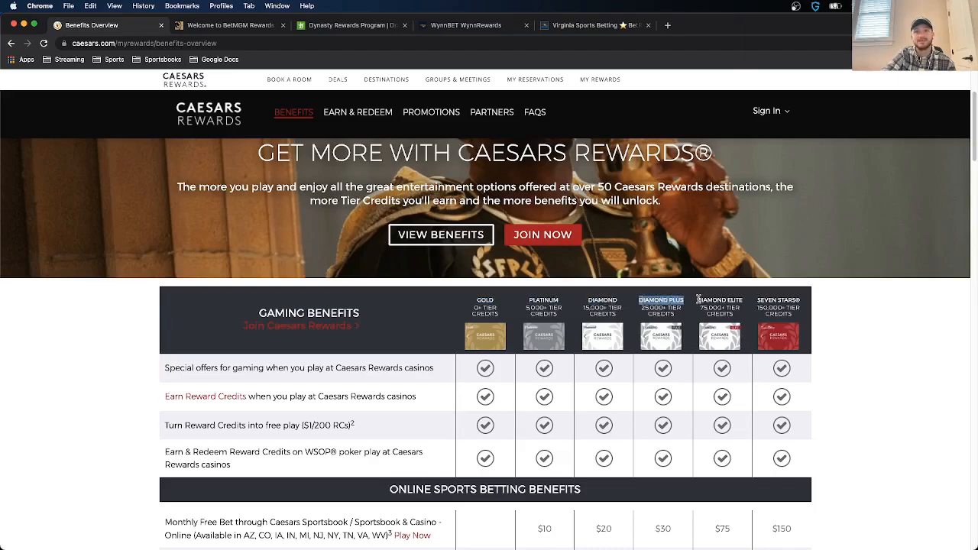
pyautogui.moveTo(583, 363)
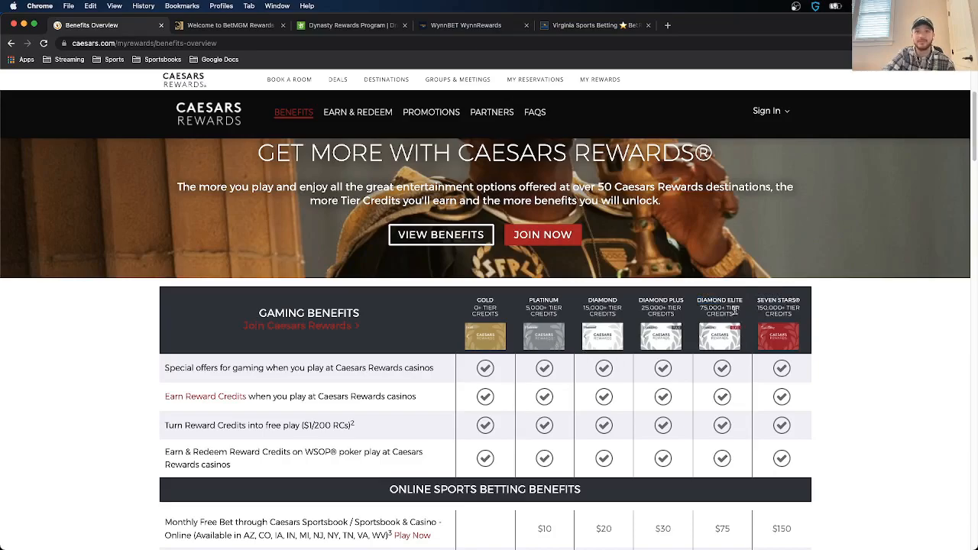
# Step: Scroll the tier benefits table through gaming, sports betting, hotel, dining, shopping and entertainment sections
pyautogui.scroll(-3)
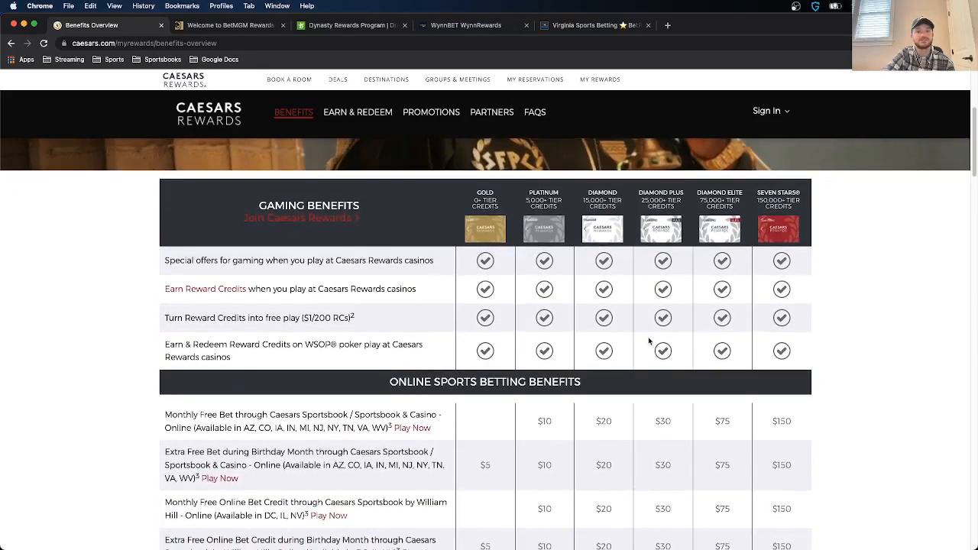
pyautogui.scroll(-3)
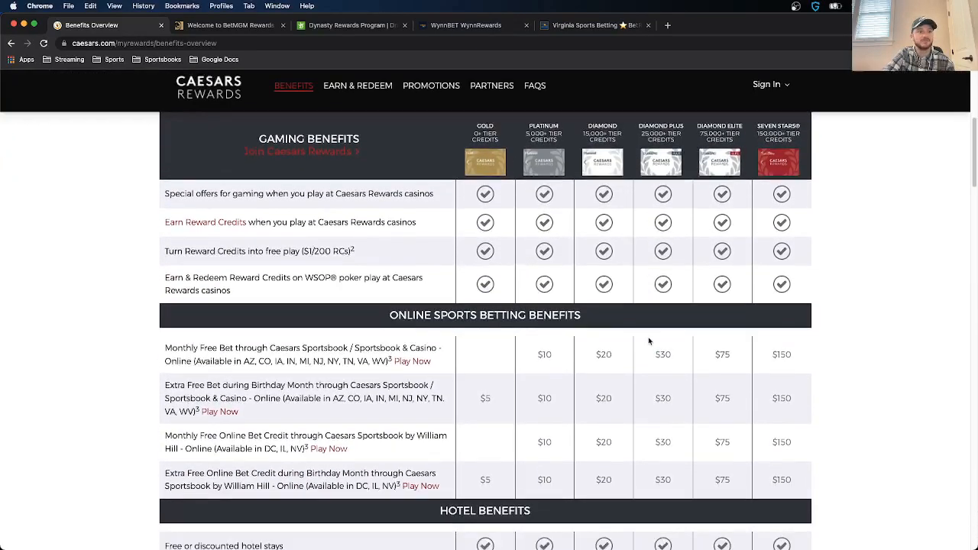
pyautogui.scroll(-3)
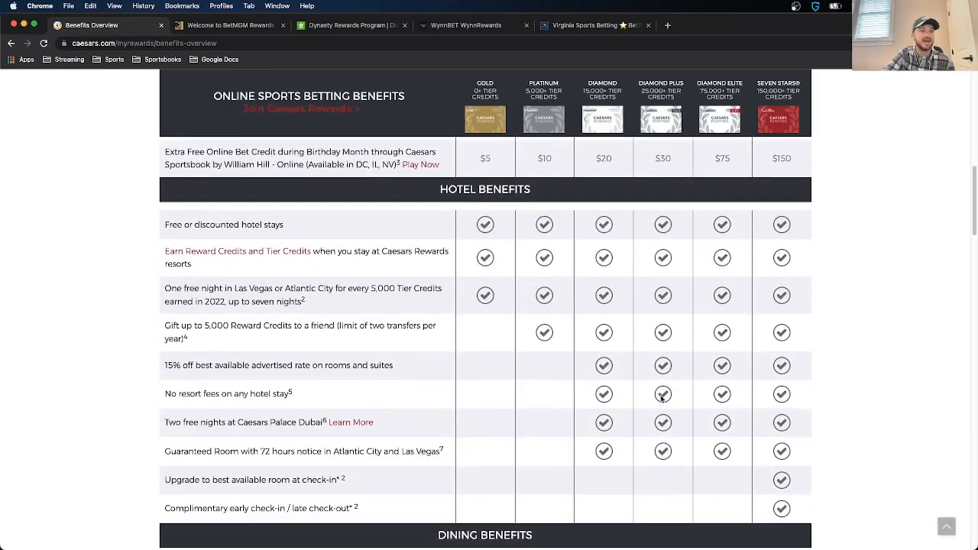
pyautogui.scroll(-3)
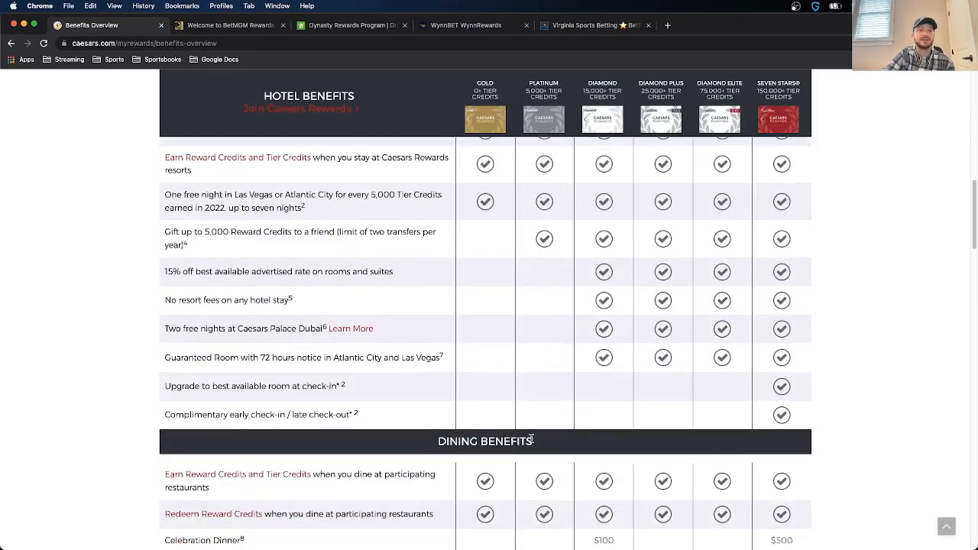
pyautogui.scroll(-3)
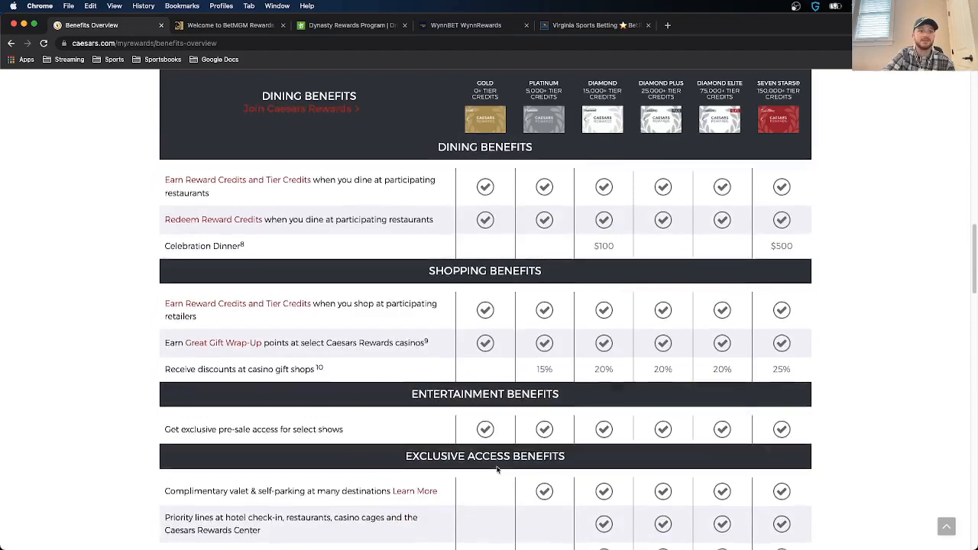
pyautogui.scroll(-3)
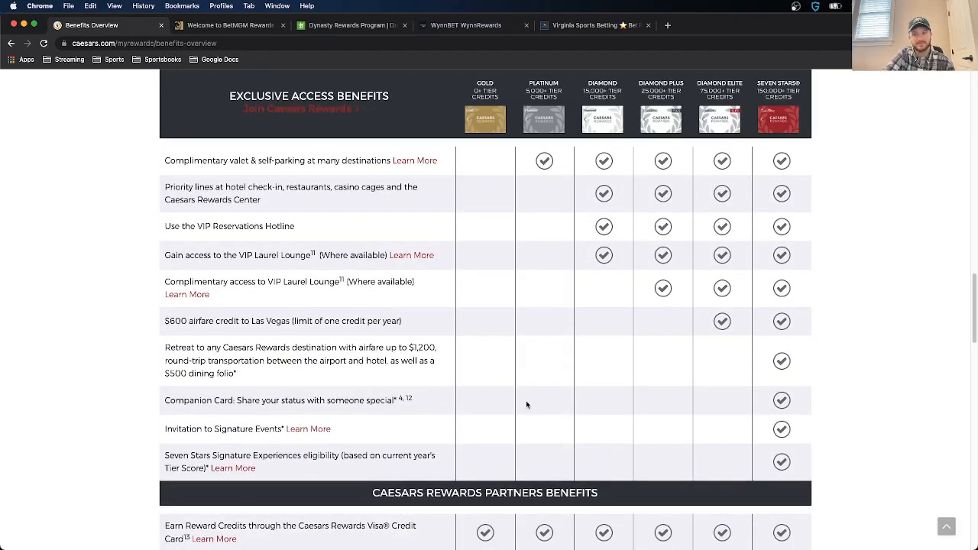
pyautogui.scroll(-3)
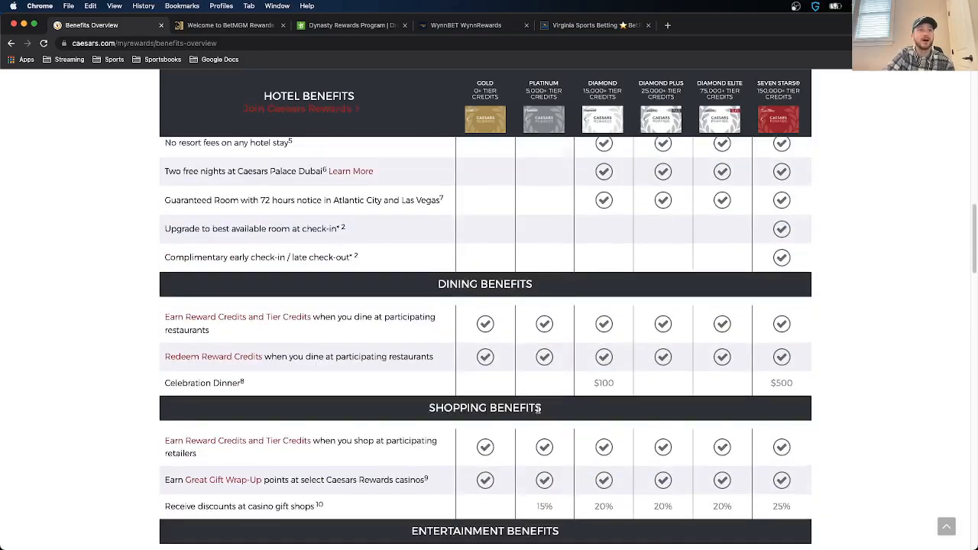
pyautogui.scroll(3)
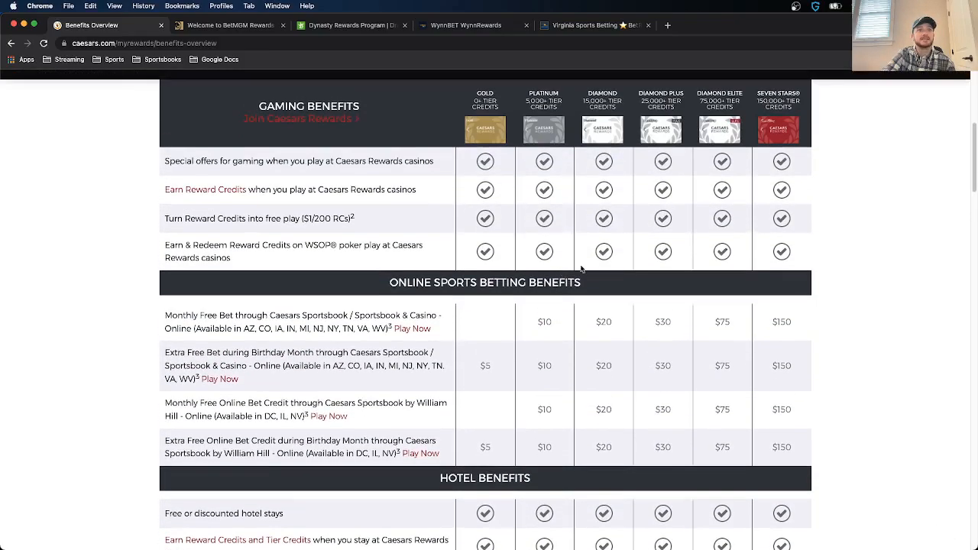
# Step: Highlight the sports betting heading and Platinum's $10 monthly free bet, then scroll through hotel and dining perks
pyautogui.tripleClick(485, 283)
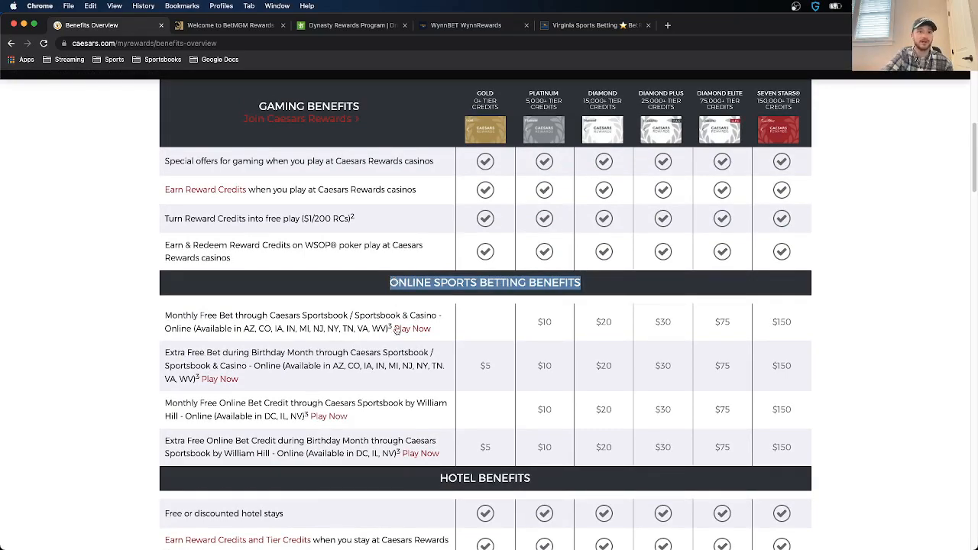
pyautogui.moveTo(478, 361)
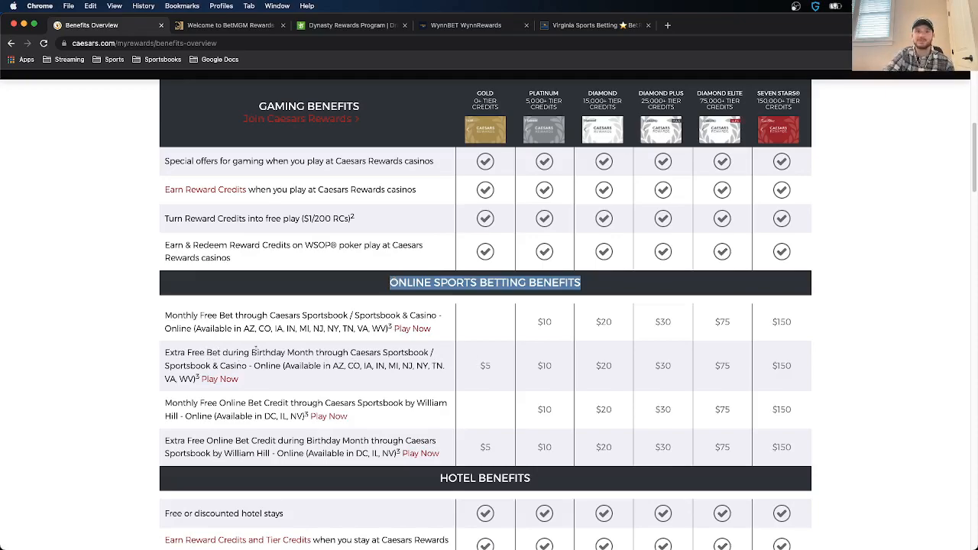
pyautogui.moveTo(520, 380)
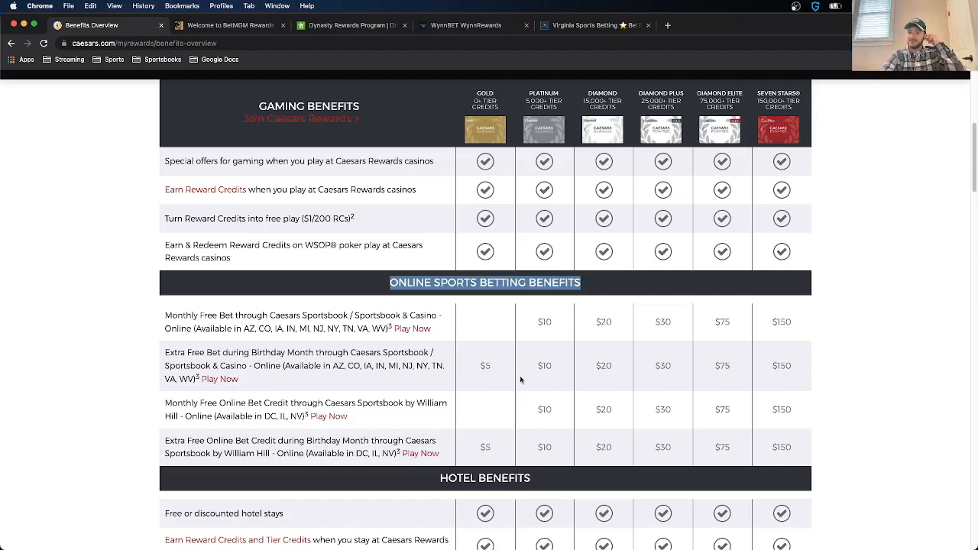
pyautogui.moveTo(753, 267)
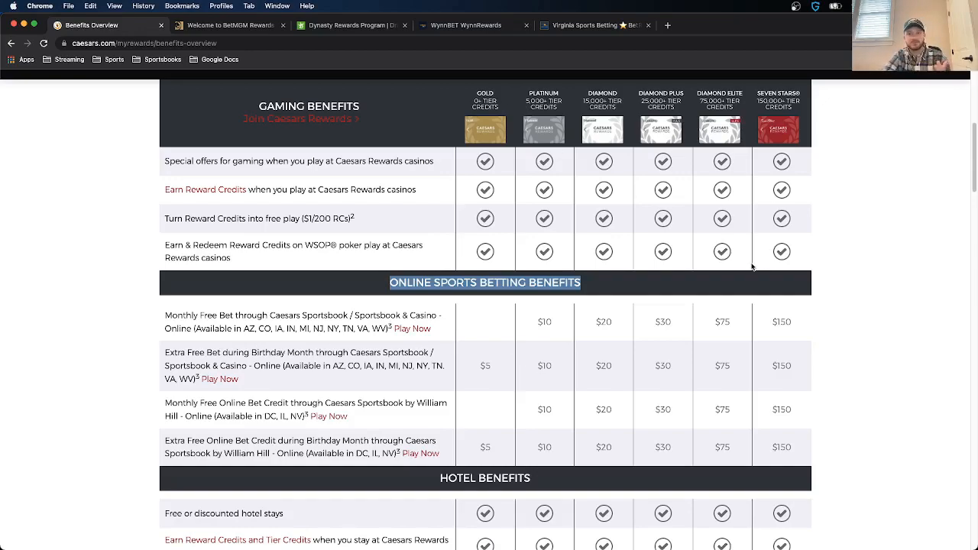
pyautogui.moveTo(532, 324)
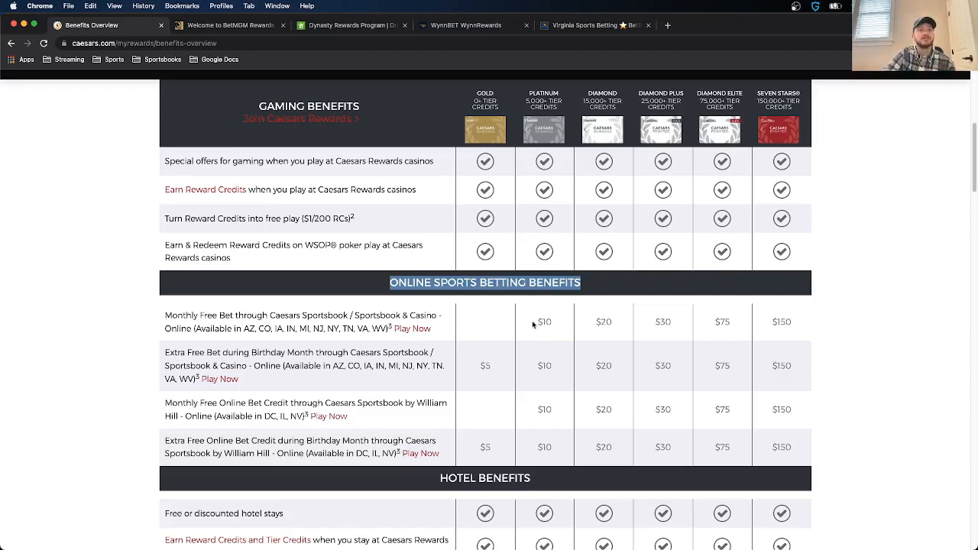
pyautogui.doubleClick(543, 322)
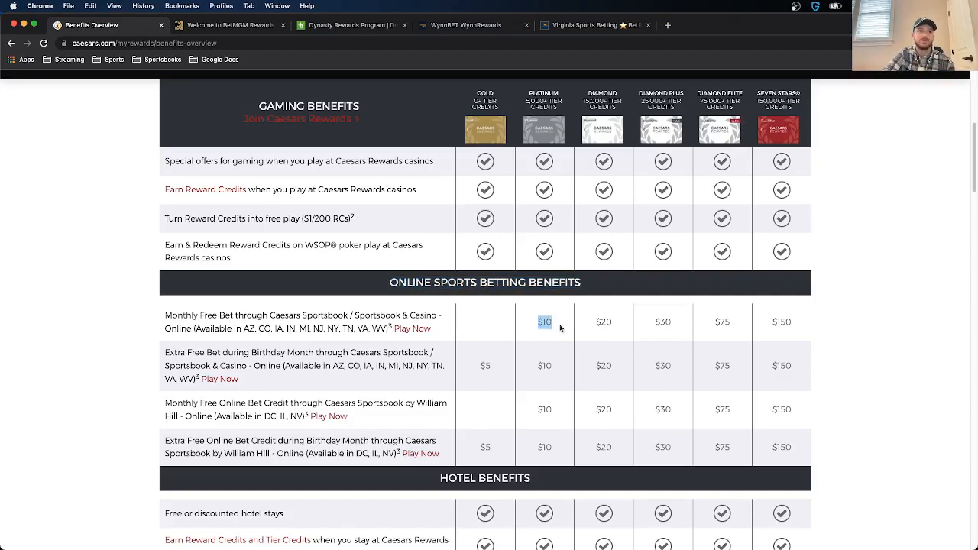
pyautogui.moveTo(813, 397)
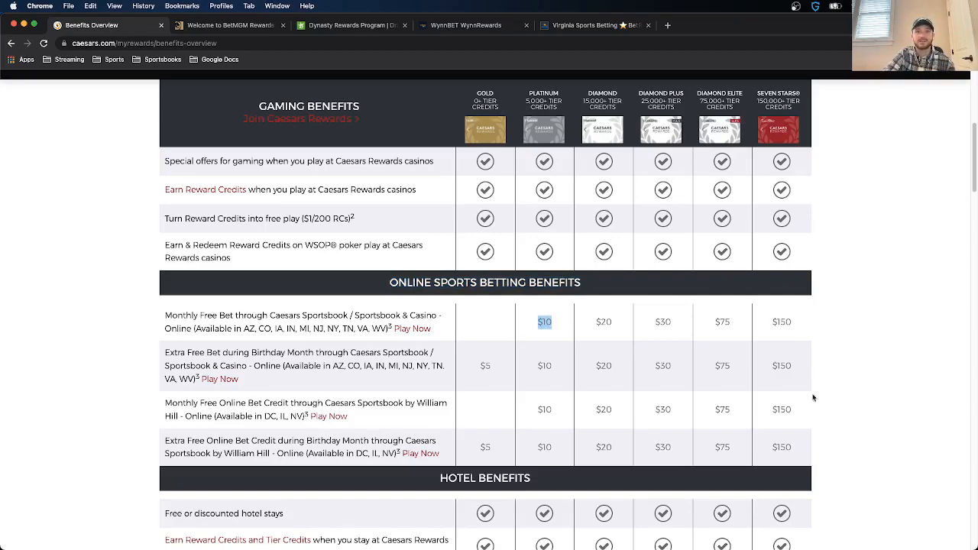
pyautogui.moveTo(795, 334)
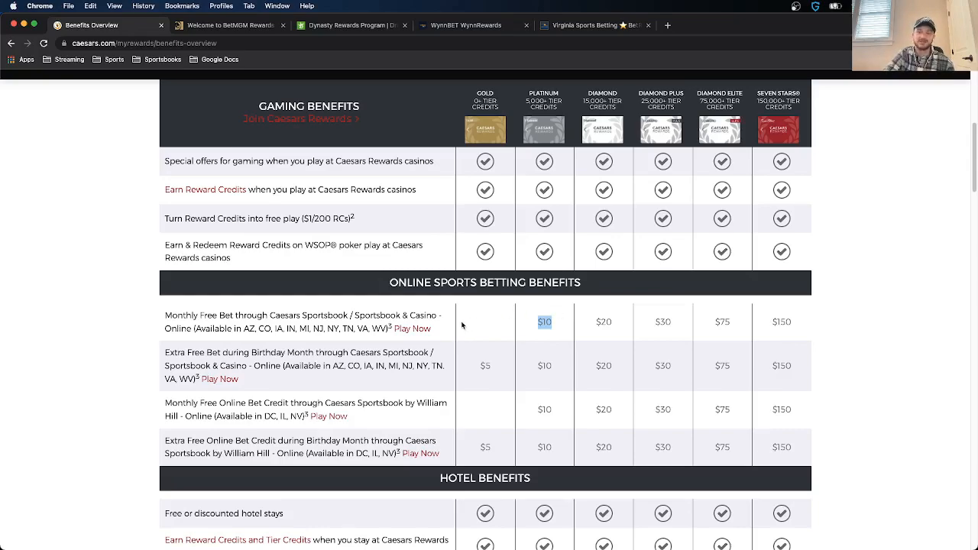
pyautogui.moveTo(541, 312)
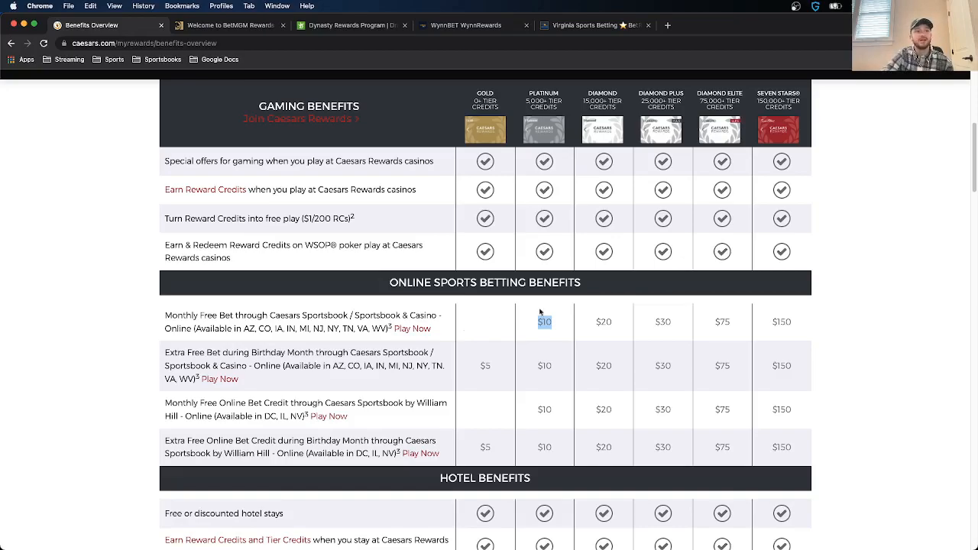
pyautogui.moveTo(508, 297)
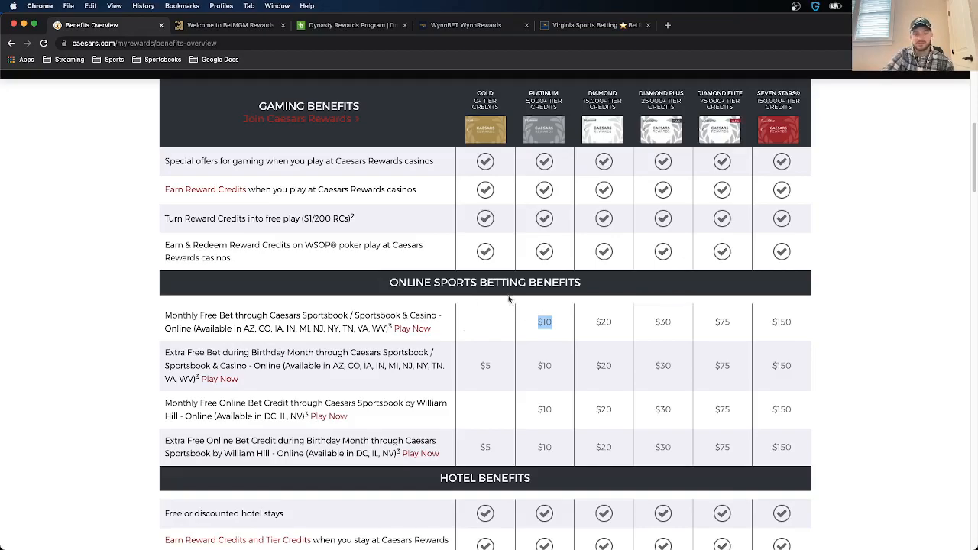
pyautogui.scroll(-3)
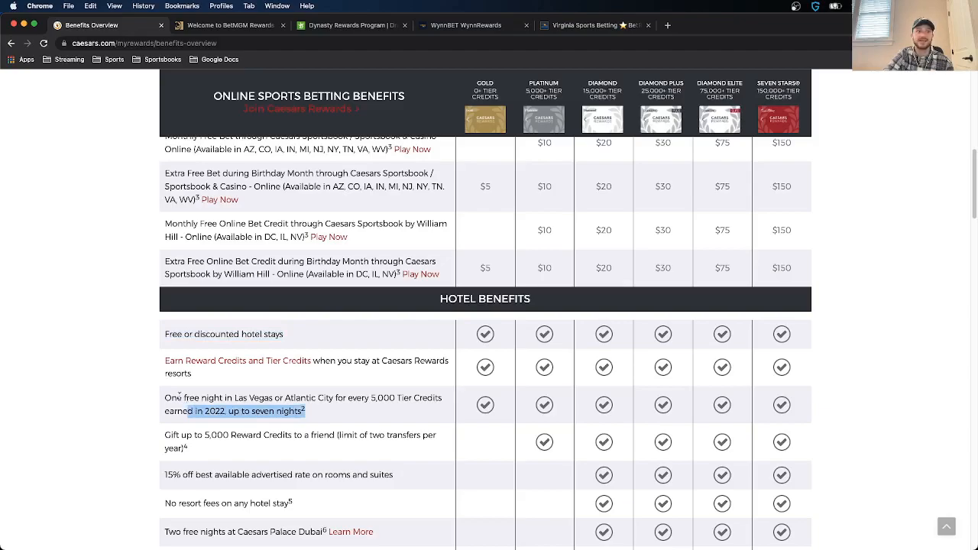
pyautogui.scroll(-3)
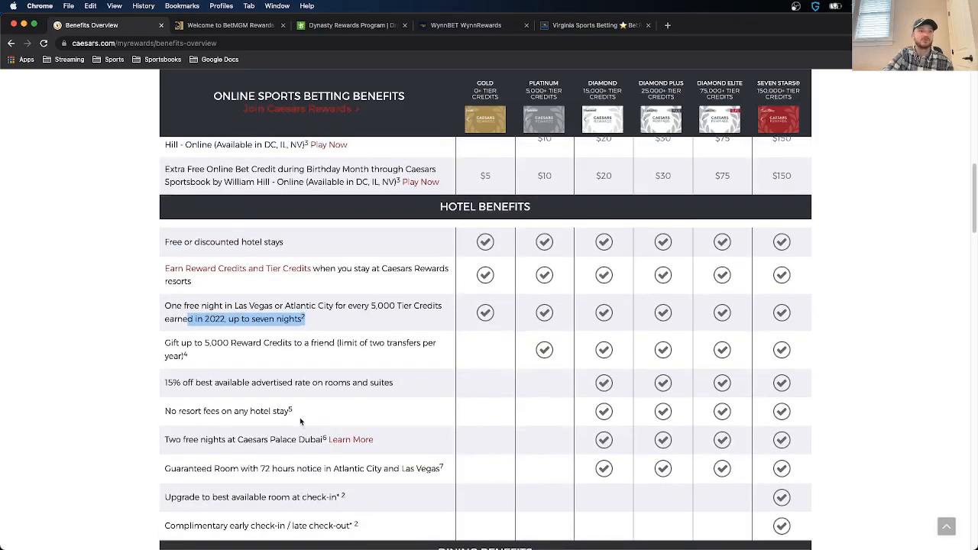
pyautogui.moveTo(301, 449)
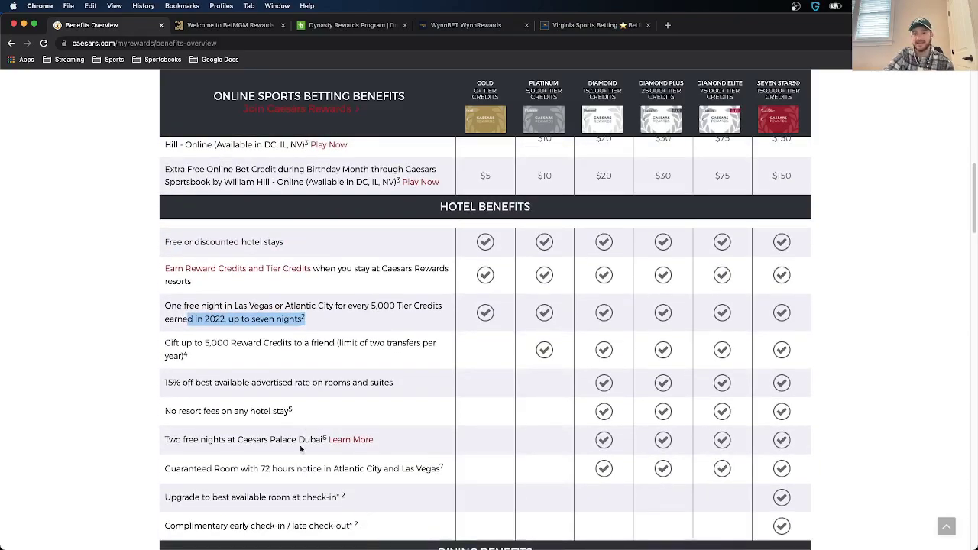
pyautogui.scroll(-3)
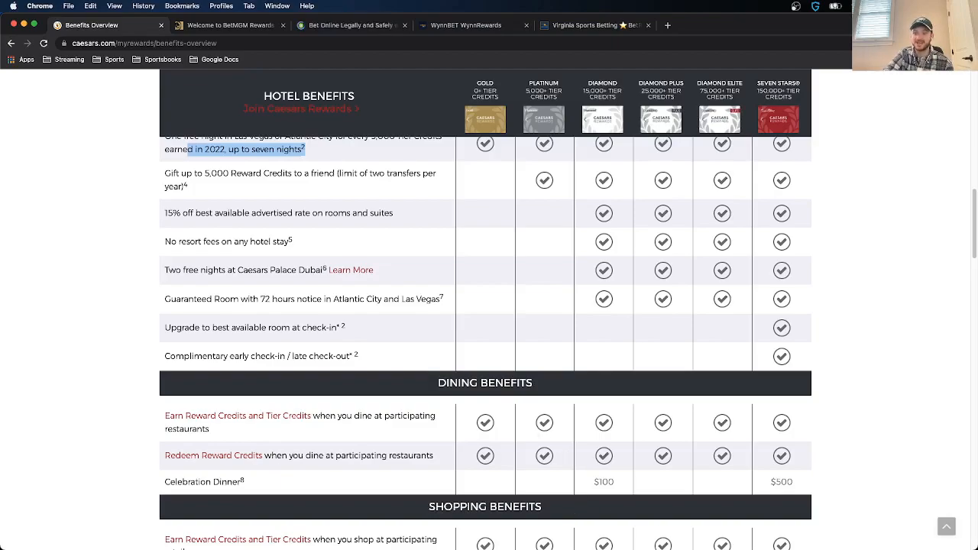
pyautogui.scroll(3)
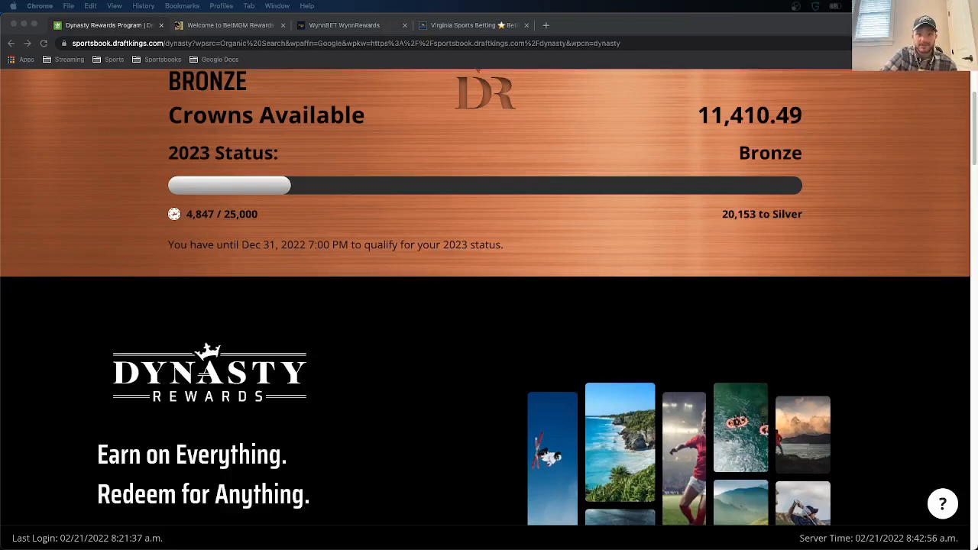
pyautogui.moveTo(38, 389)
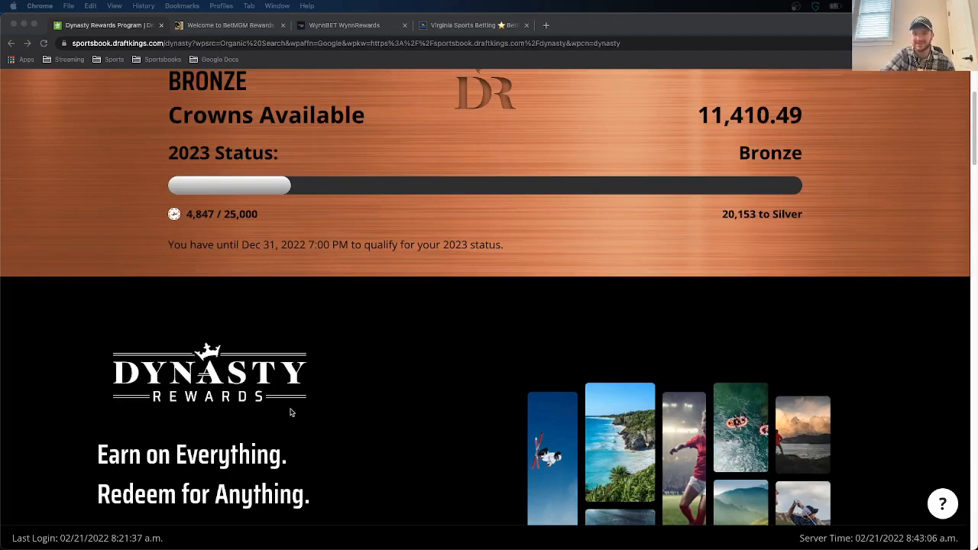
pyautogui.moveTo(475, 354)
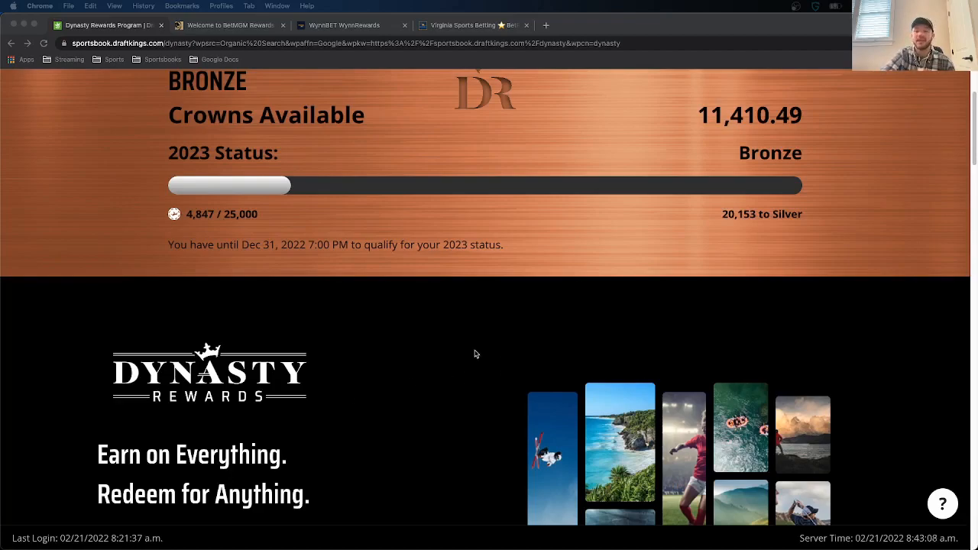
# Step: Scroll past the Bronze status panel to the Casino and Sportsbook Crown earning cards
pyautogui.scroll(-3)
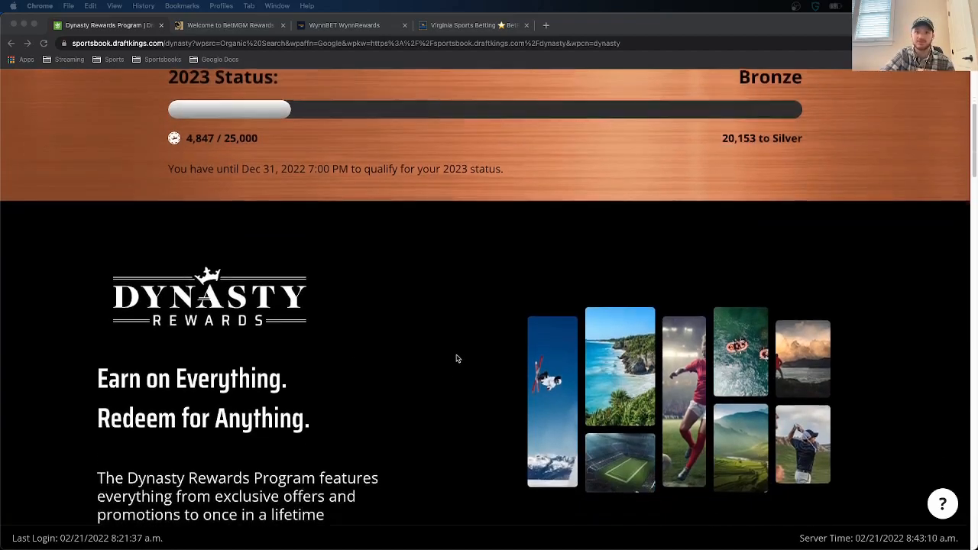
pyautogui.scroll(-3)
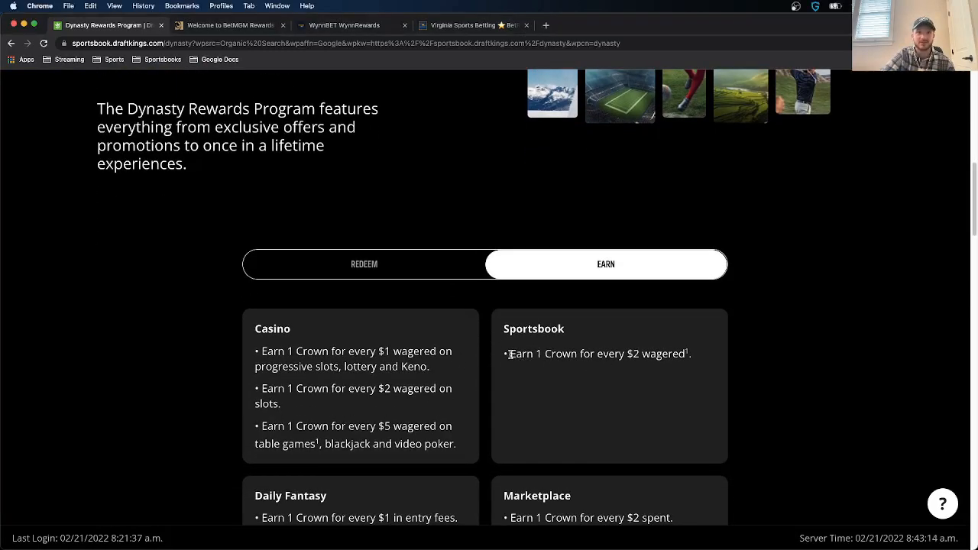
# Step: Highlight Sportsbook and the 20,153 Crowns needed for Silver, then switch Earn to Redeem
pyautogui.moveTo(511, 353); pyautogui.dragTo(578, 354)
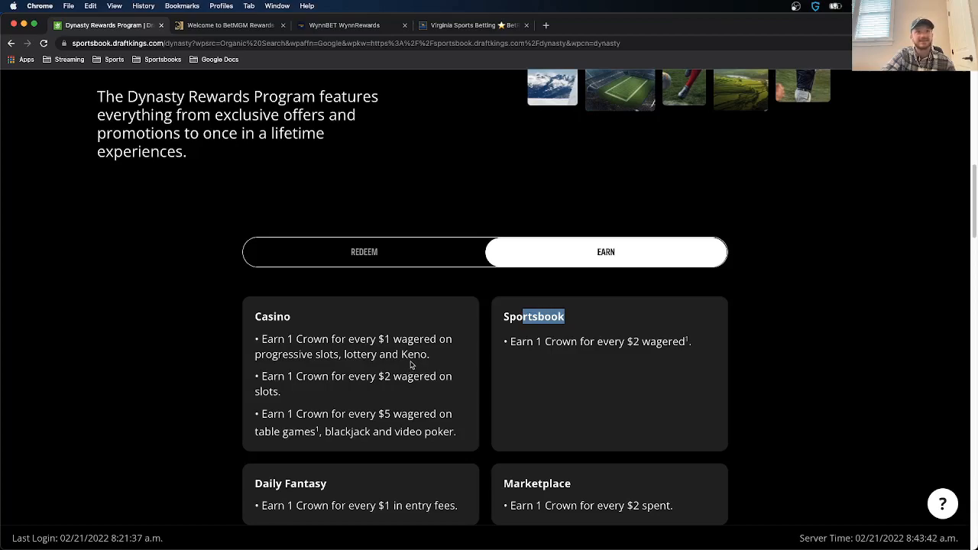
pyautogui.moveTo(405, 388)
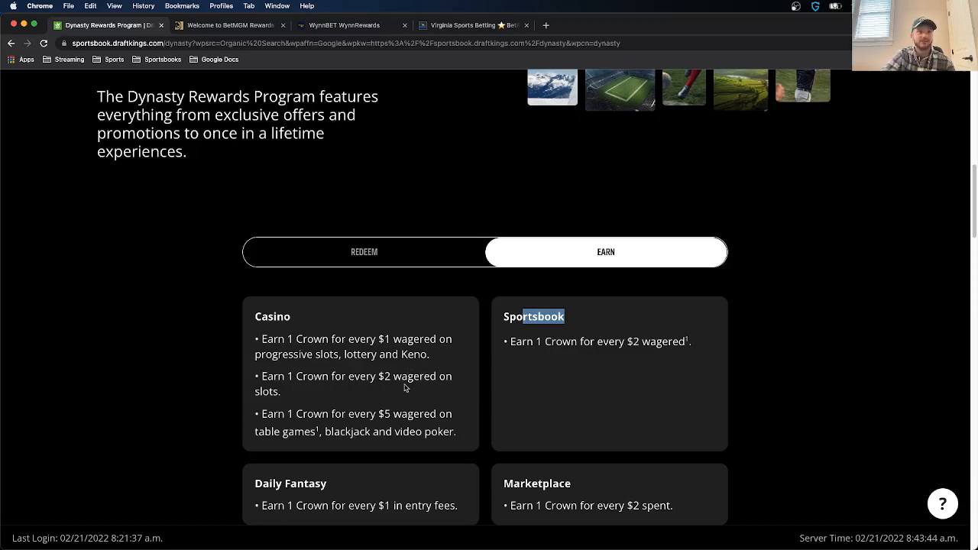
pyautogui.moveTo(281, 414)
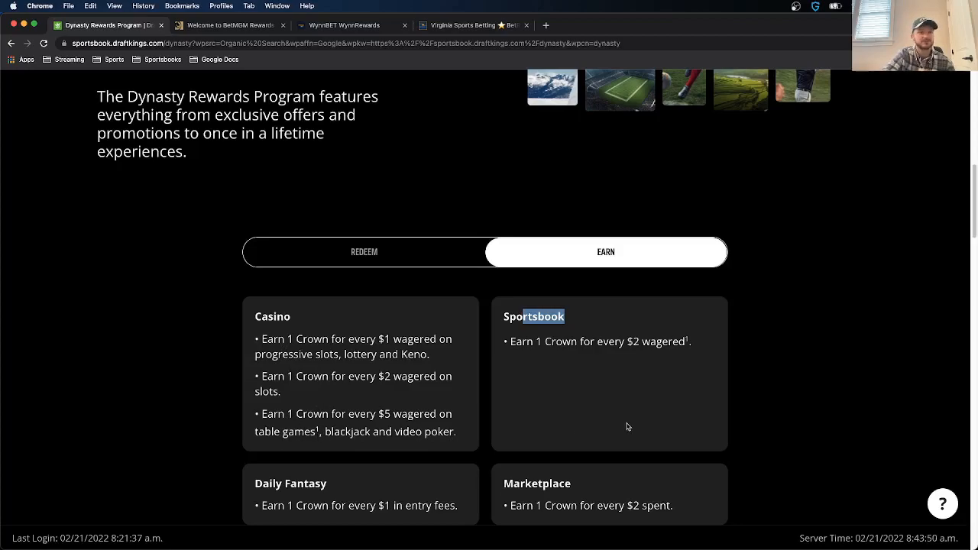
pyautogui.scroll(-3)
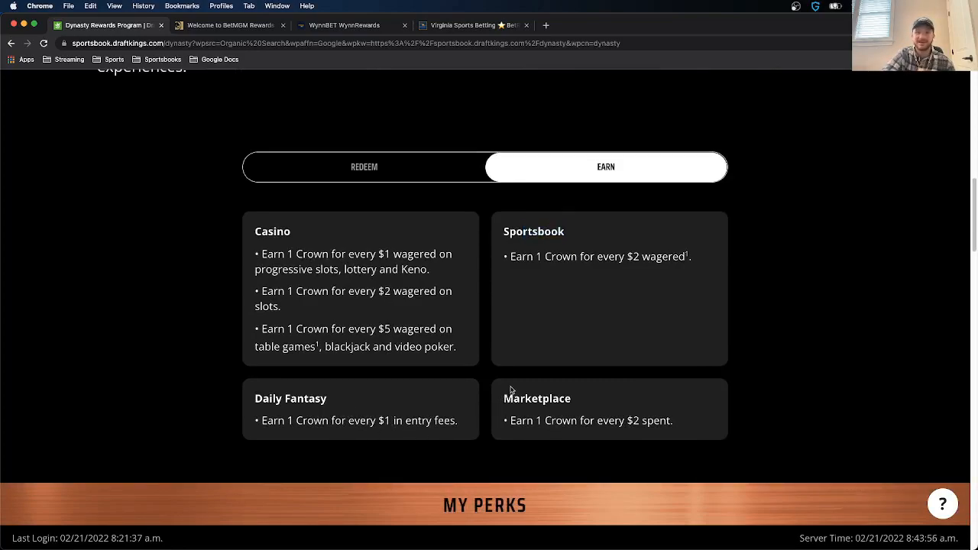
pyautogui.scroll(-3)
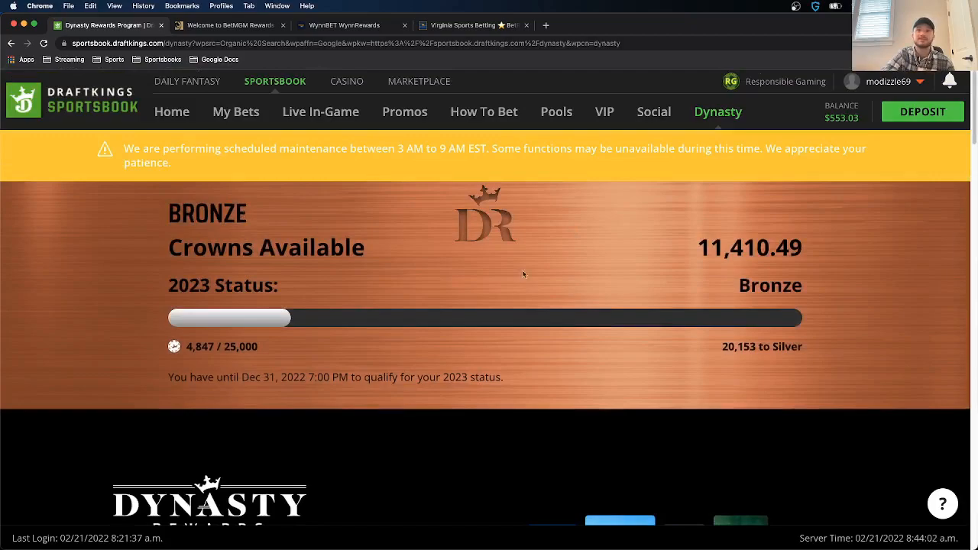
pyautogui.doubleClick(750, 347)
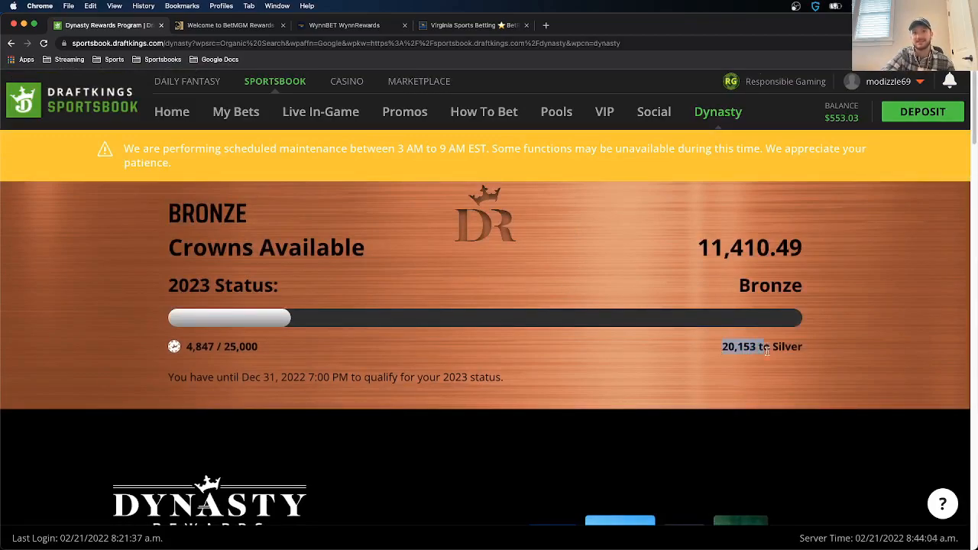
pyautogui.scroll(-3)
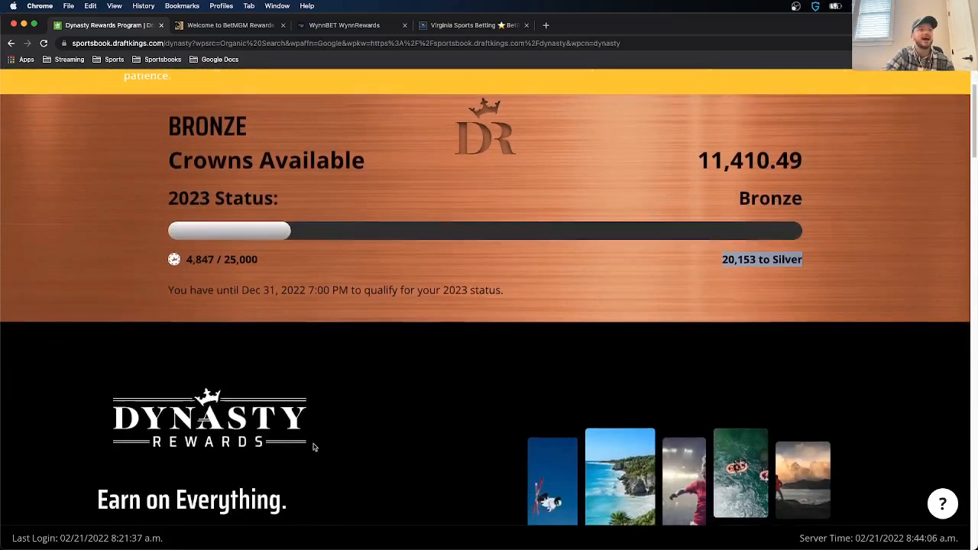
pyautogui.scroll(-3)
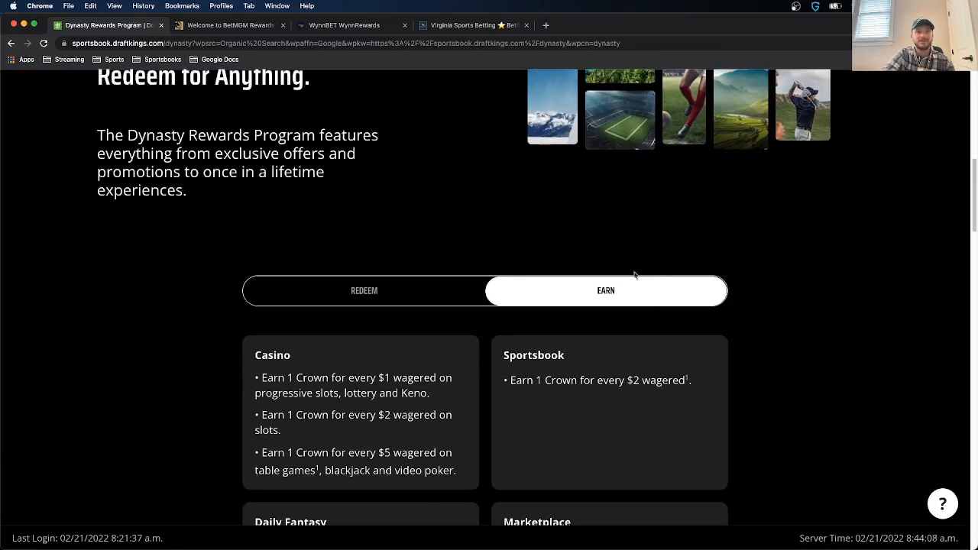
pyautogui.click(364, 290)
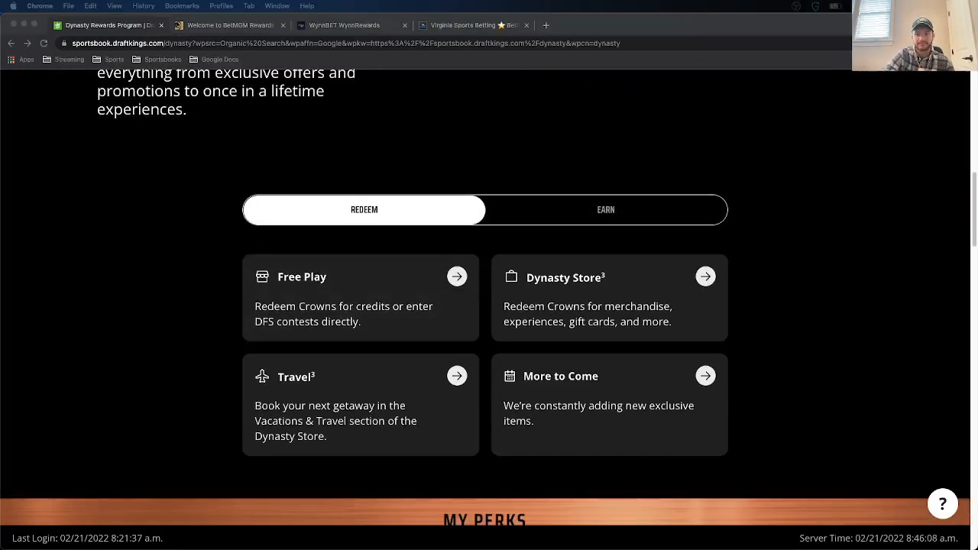
pyautogui.moveTo(423, 388)
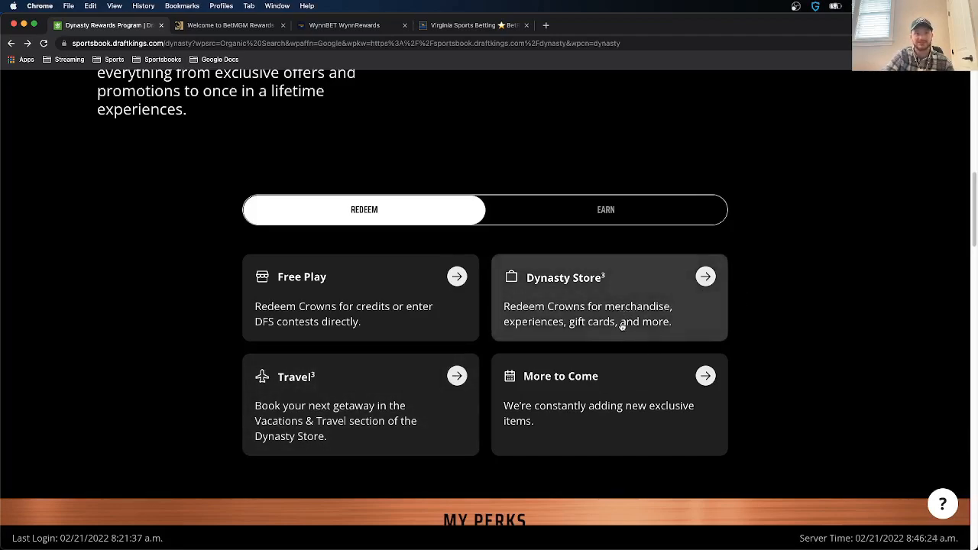
pyautogui.moveTo(705, 379)
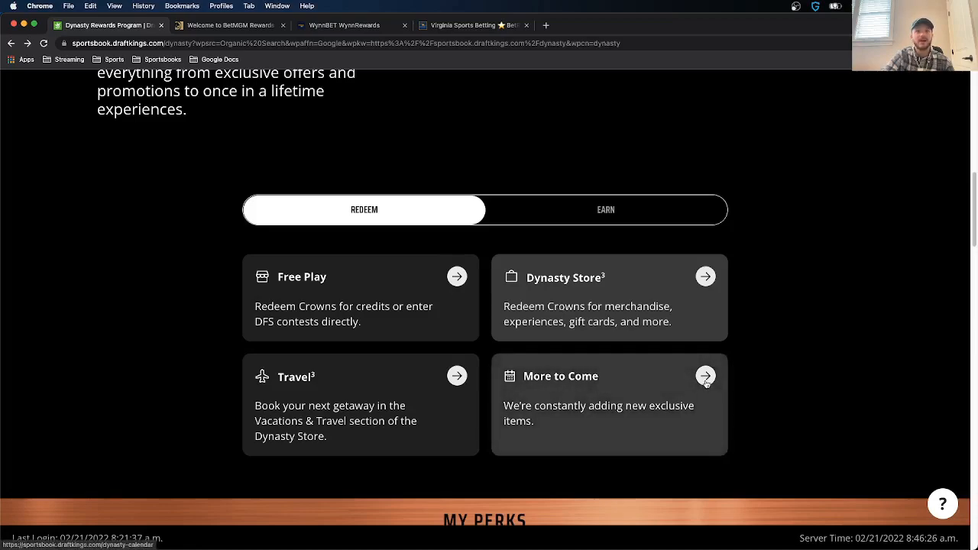
pyautogui.moveTo(698, 381)
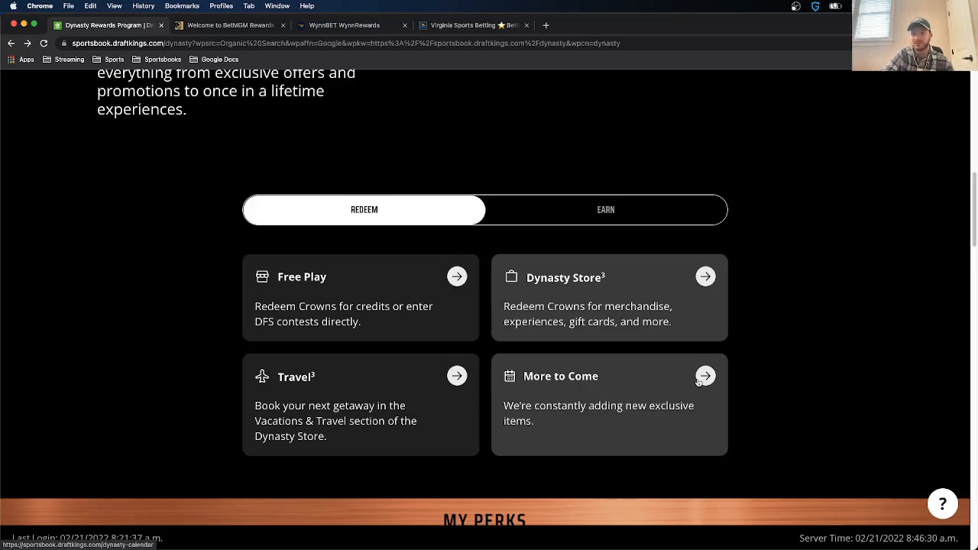
pyautogui.moveTo(655, 296)
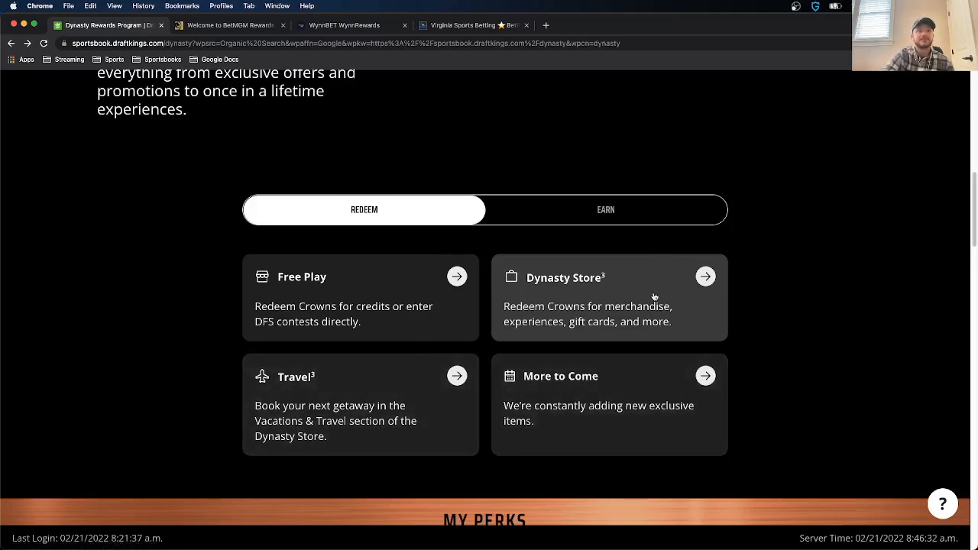
# Step: Open the Dynasty Store from its card in the Redeem section
pyautogui.click(705, 275)
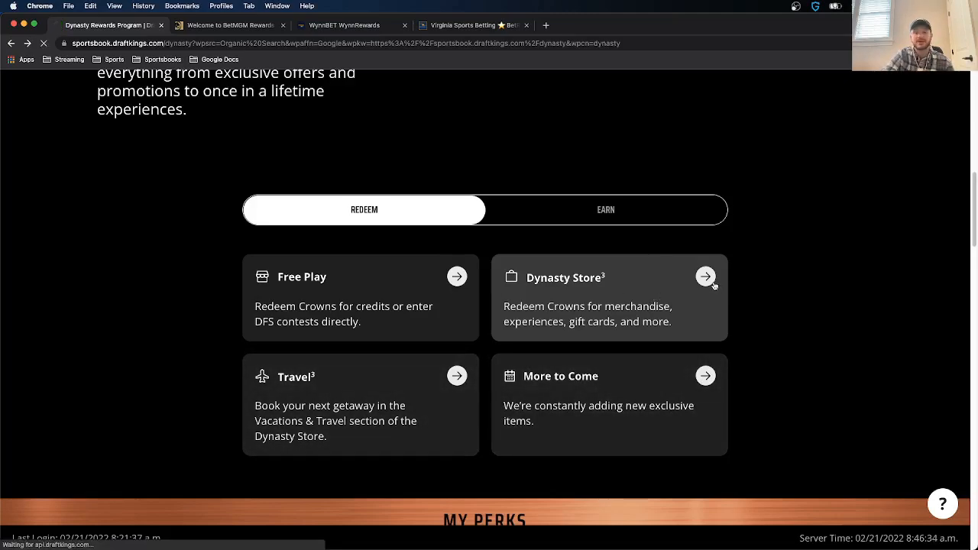
pyautogui.click(706, 277)
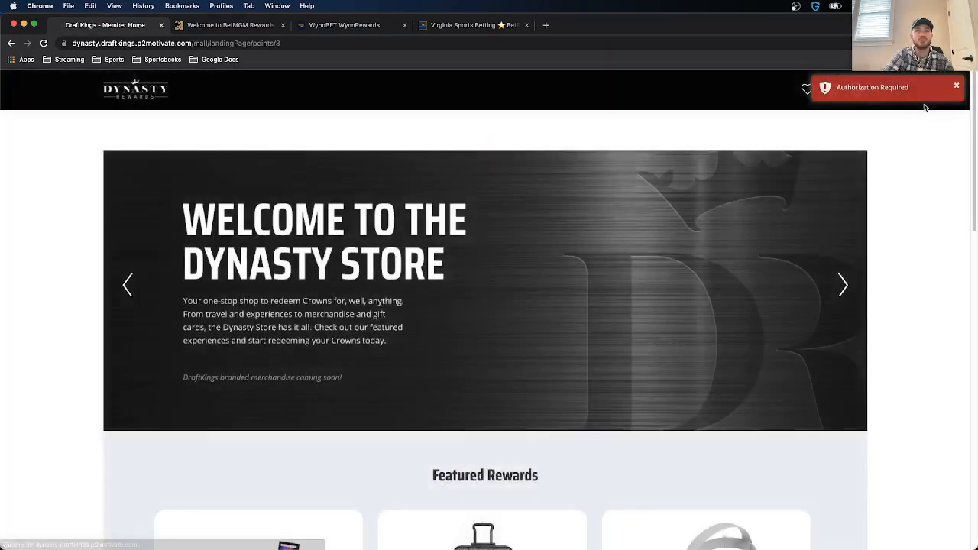
# Step: Browse Featured Rewards and categories like Electronics, Toys & Games and Appliances, then return to top
pyautogui.scroll(-3)
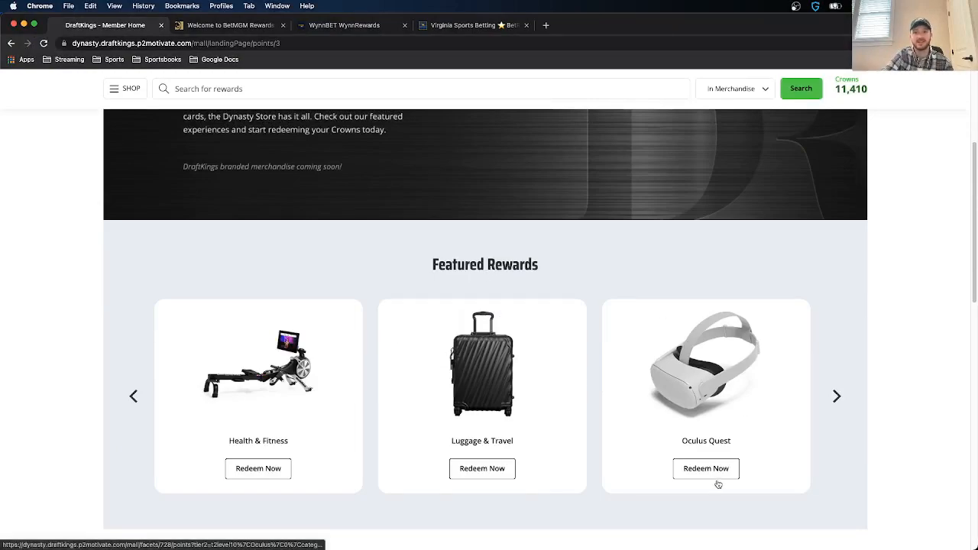
pyautogui.scroll(-3)
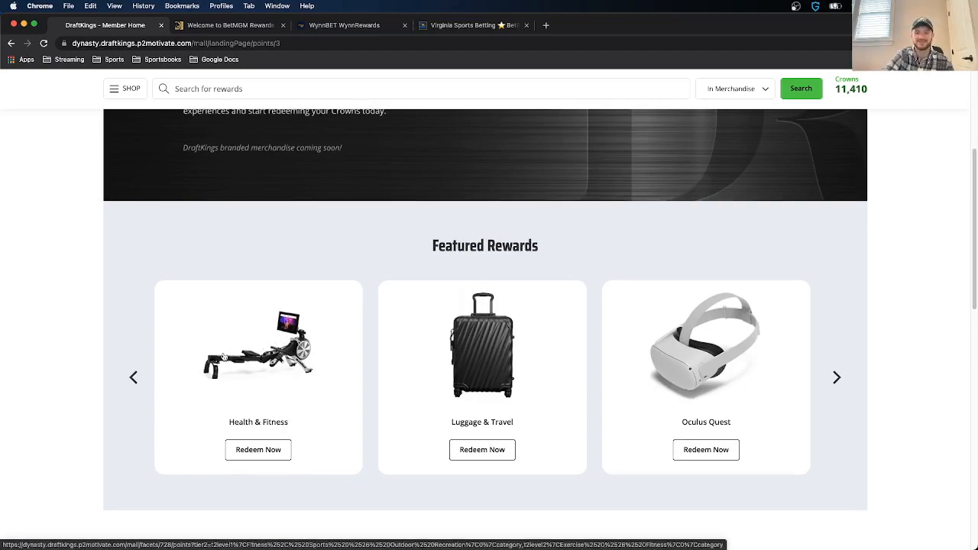
pyautogui.scroll(-3)
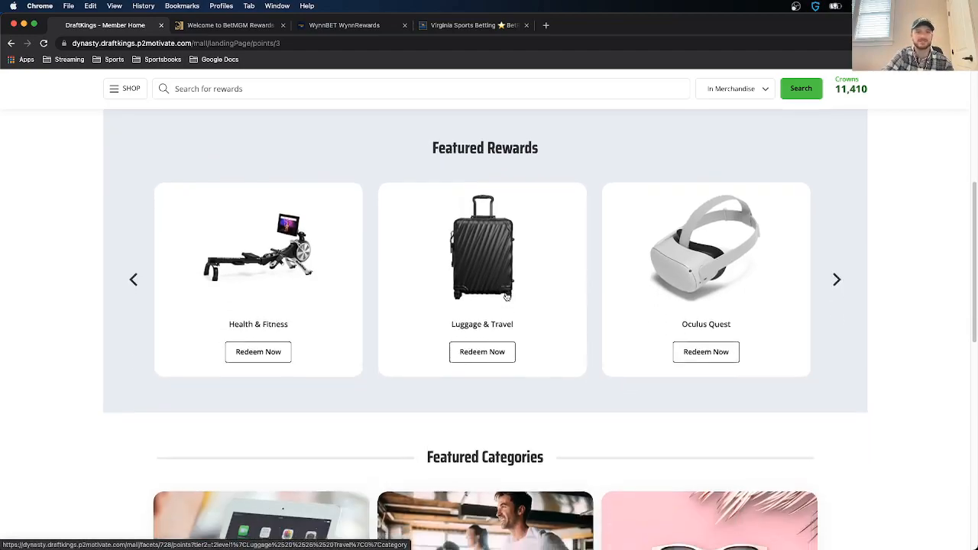
pyautogui.scroll(-3)
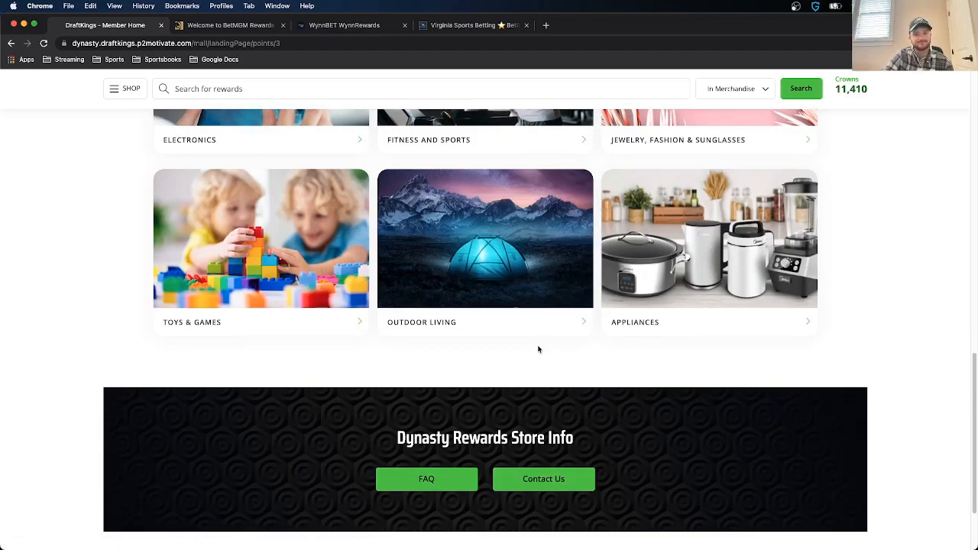
pyautogui.scroll(3)
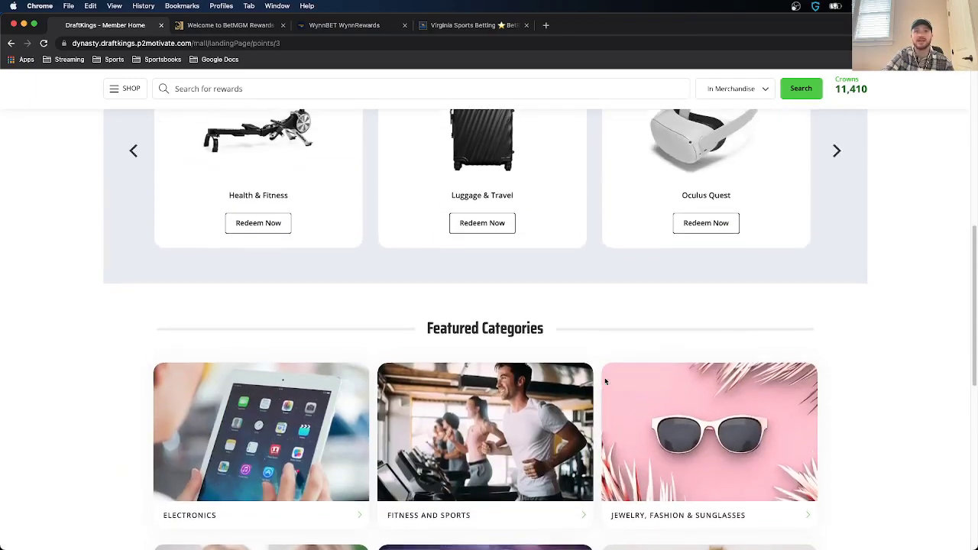
pyautogui.scroll(3)
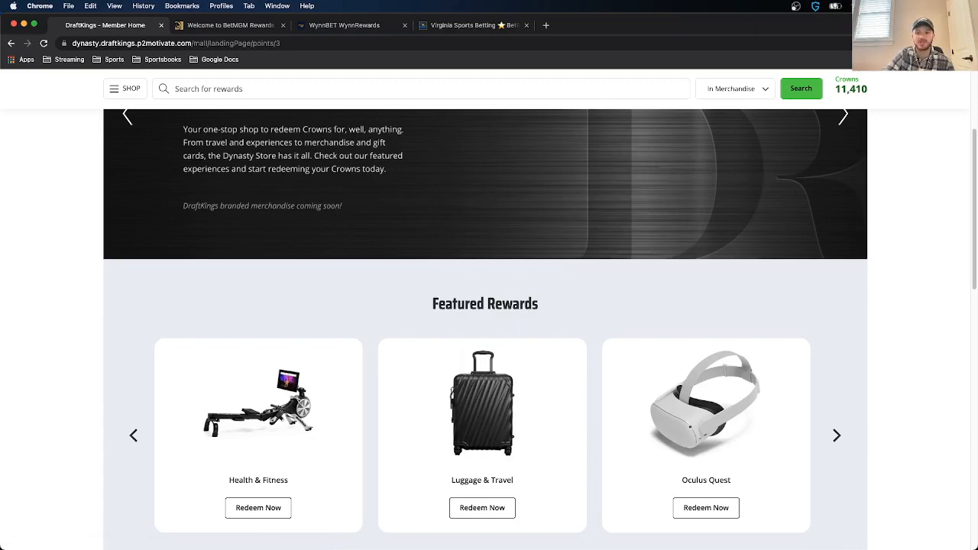
pyautogui.moveTo(613, 411)
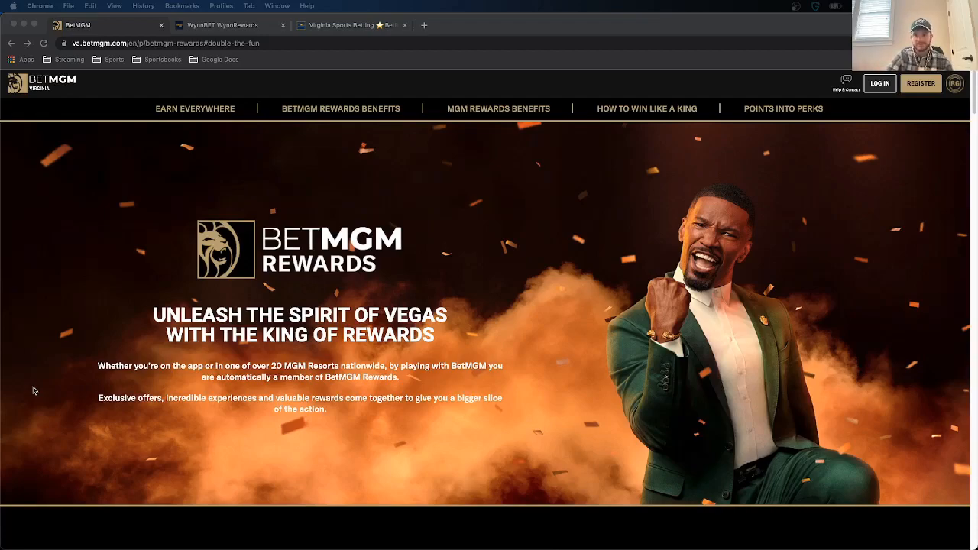
pyautogui.moveTo(39, 394)
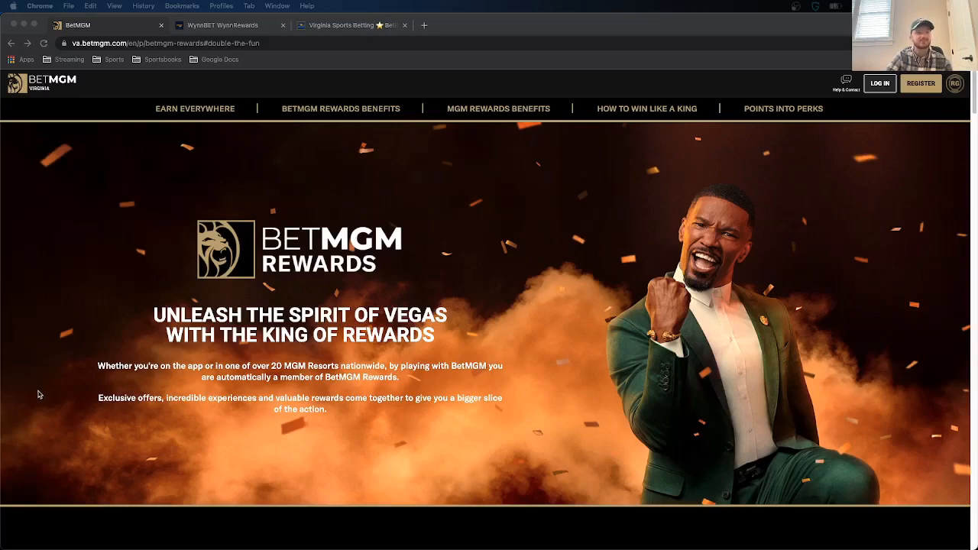
pyautogui.moveTo(121, 343)
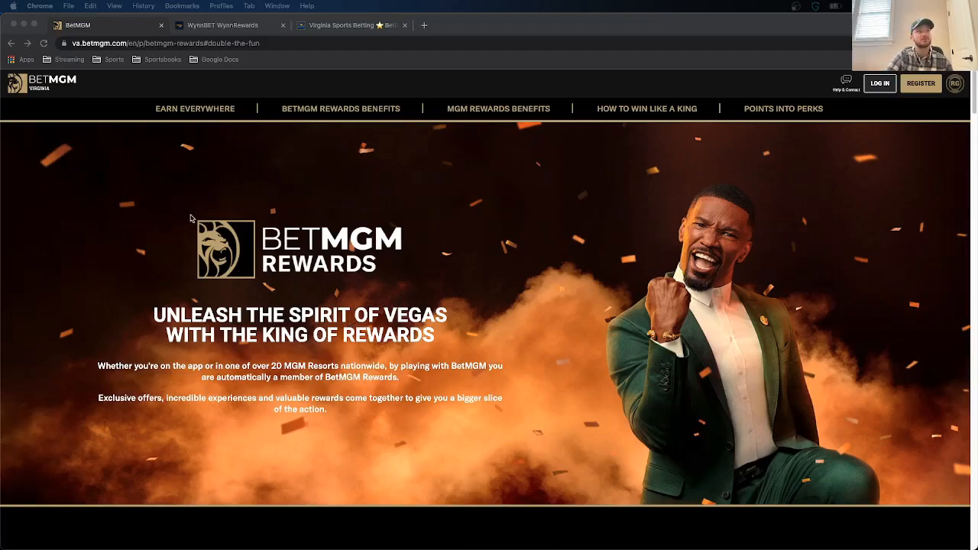
pyautogui.moveTo(358, 283)
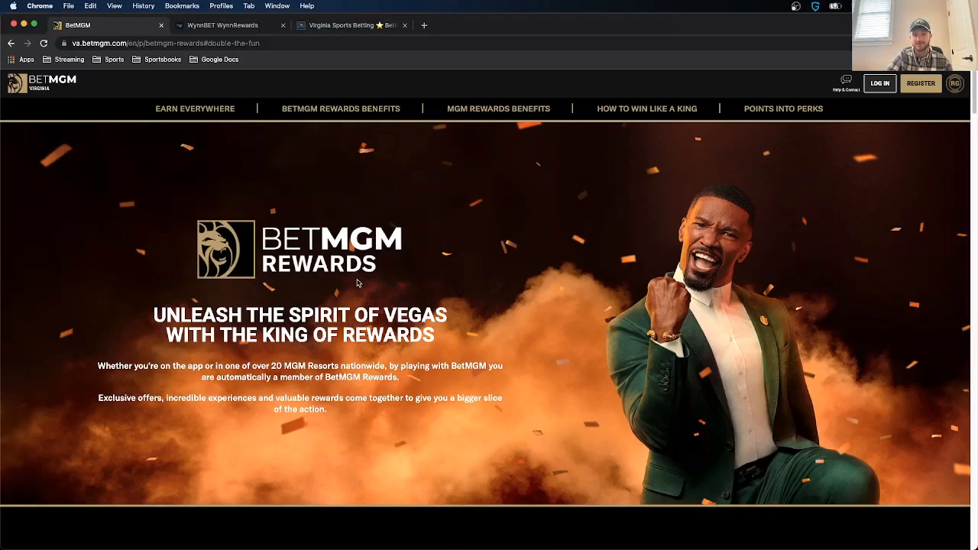
pyautogui.moveTo(317, 72)
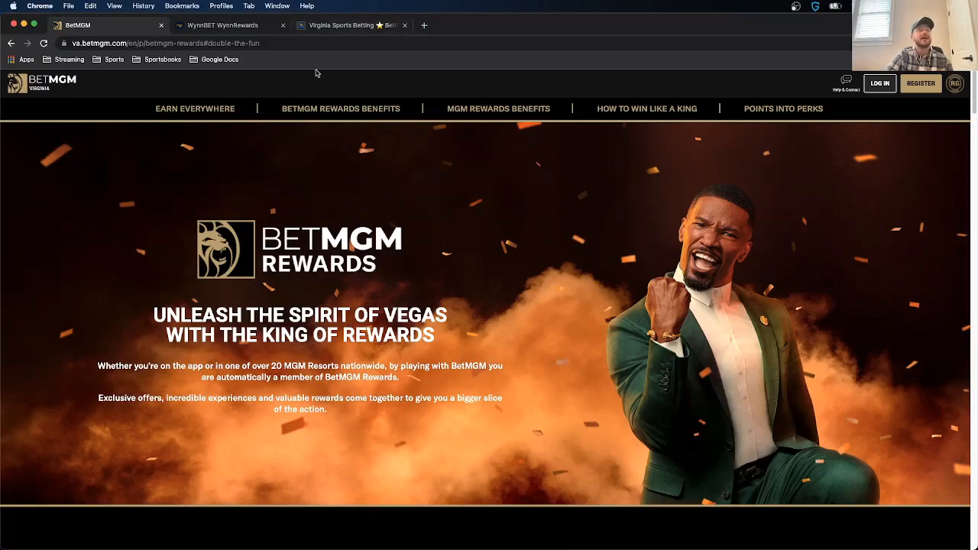
pyautogui.moveTo(246, 79)
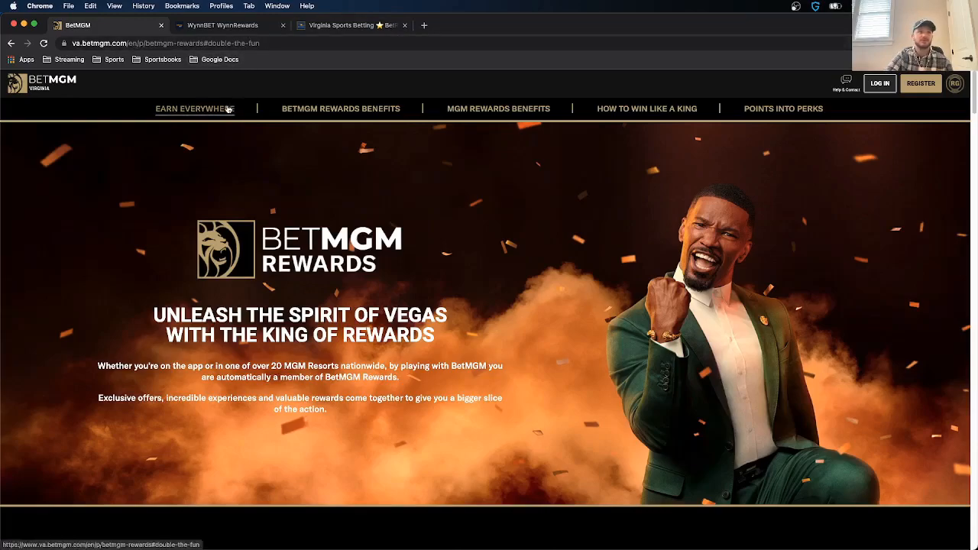
# Step: Scroll through the Sapphire-to-Noir benefits table into MGM Rewards parking and room upgrade perks
pyautogui.scroll(-3)
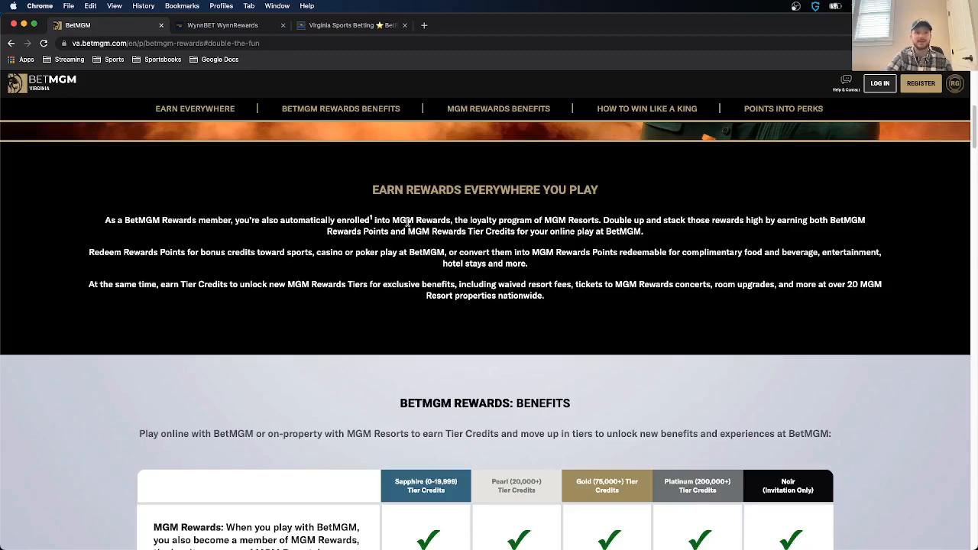
pyautogui.scroll(-3)
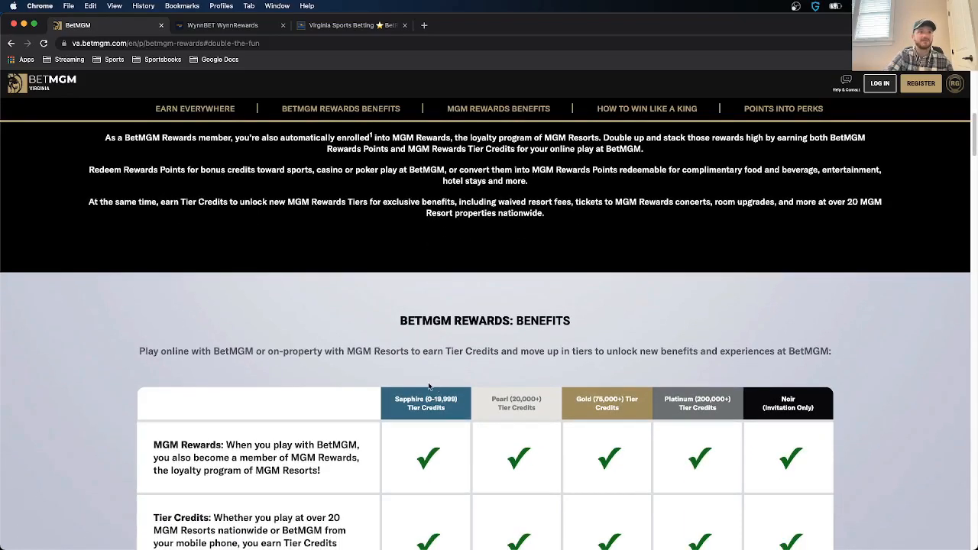
pyautogui.scroll(-3)
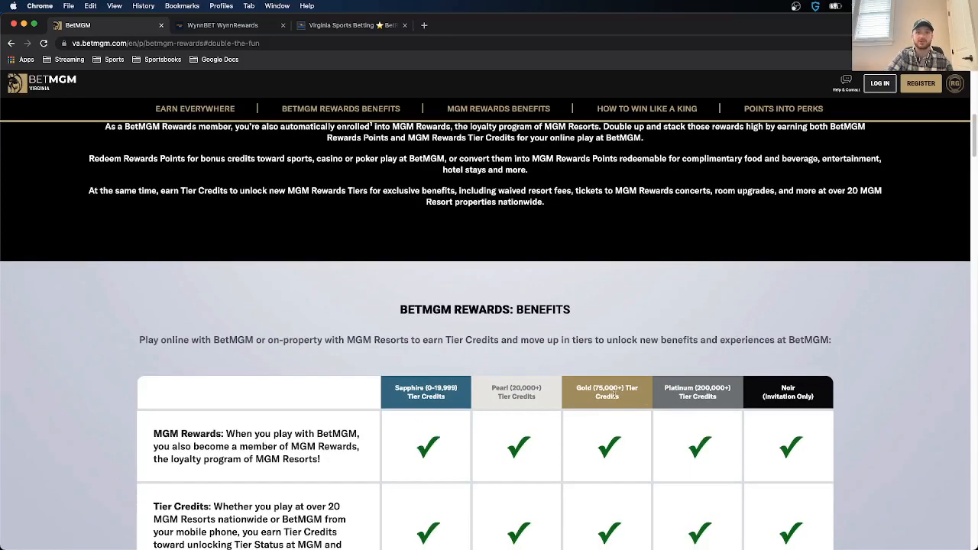
pyautogui.scroll(-3)
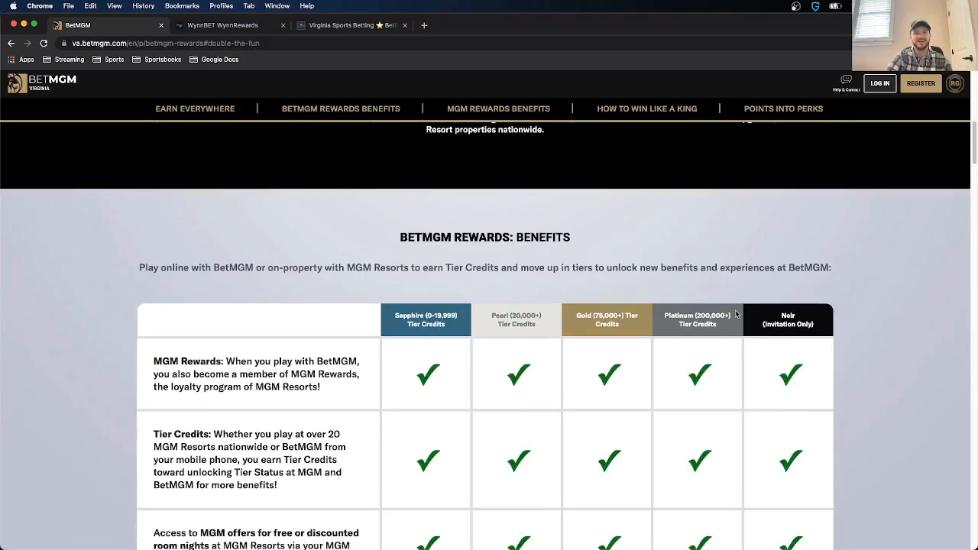
pyautogui.scroll(-3)
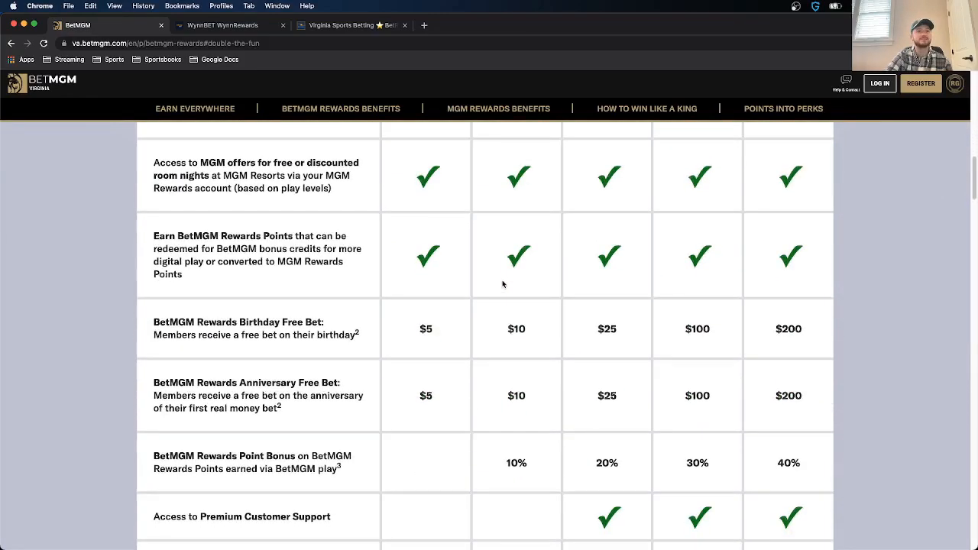
pyautogui.scroll(-3)
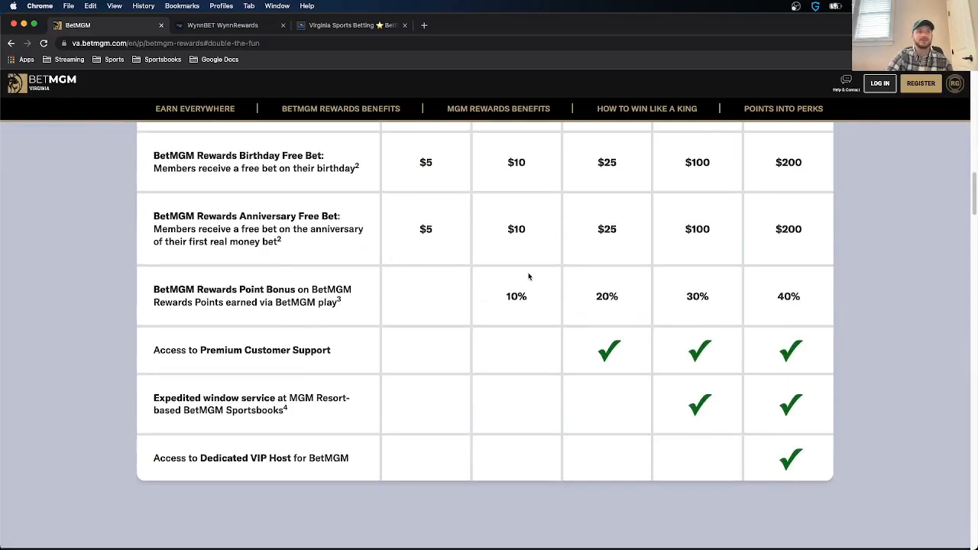
pyautogui.scroll(-3)
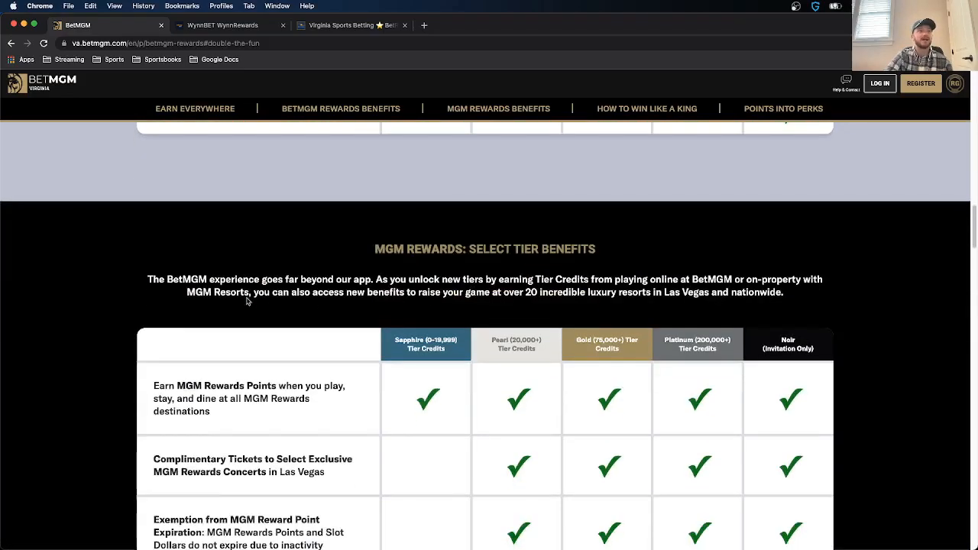
pyautogui.moveTo(489, 283)
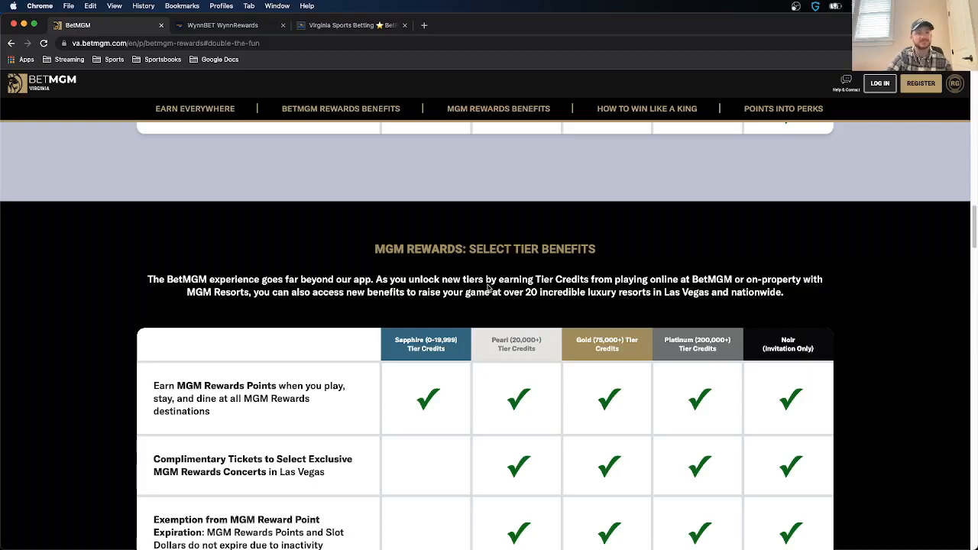
pyautogui.scroll(-3)
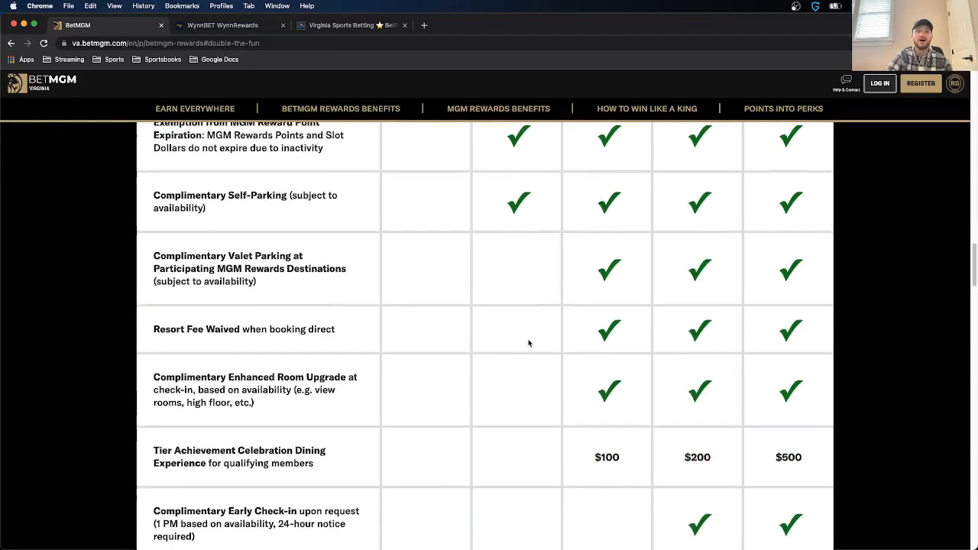
# Step: Read the How to Win with the King section on earning points and tier credits
pyautogui.scroll(-3)
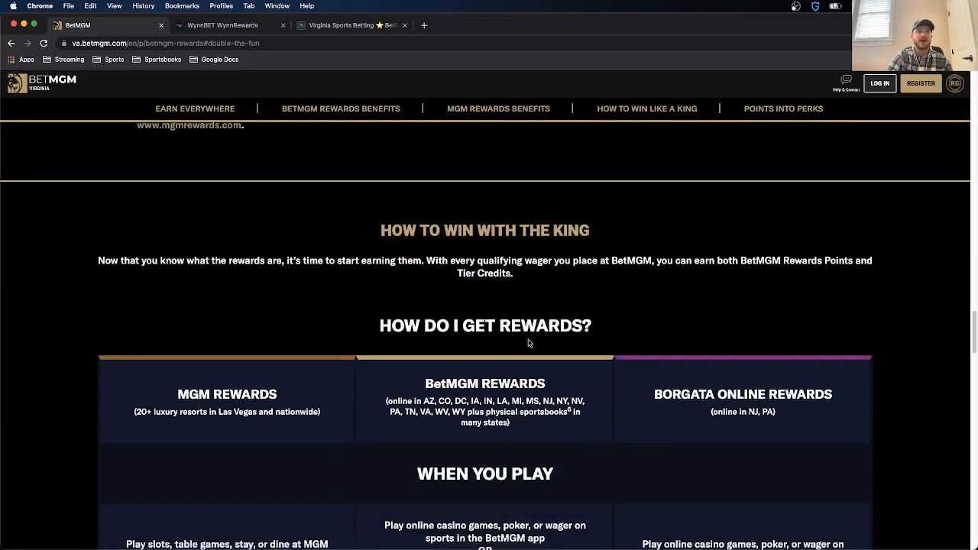
pyautogui.scroll(-3)
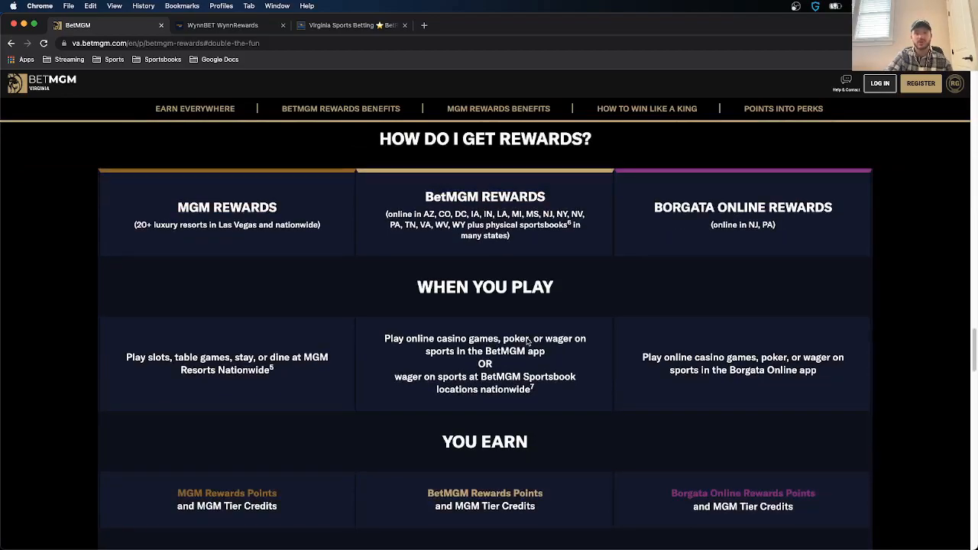
pyautogui.scroll(3)
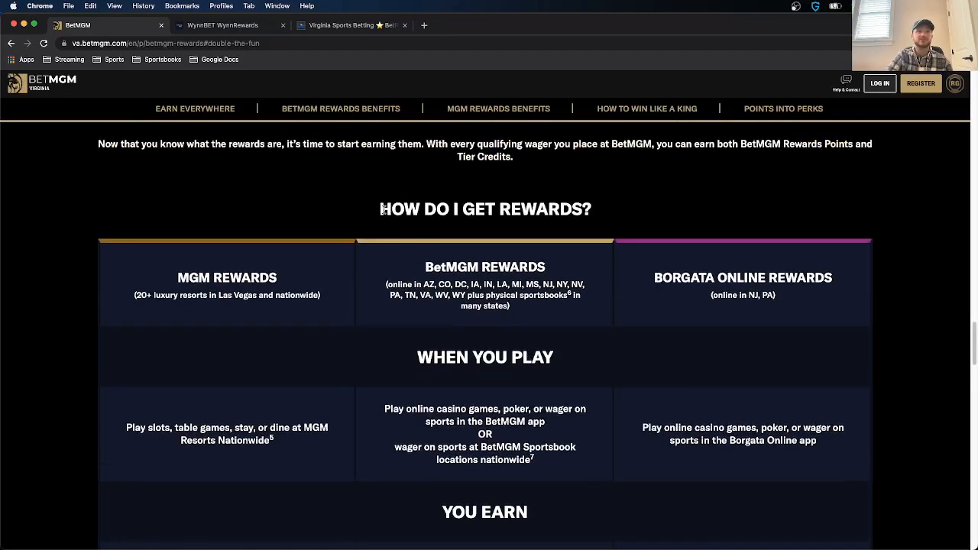
pyautogui.scroll(-3)
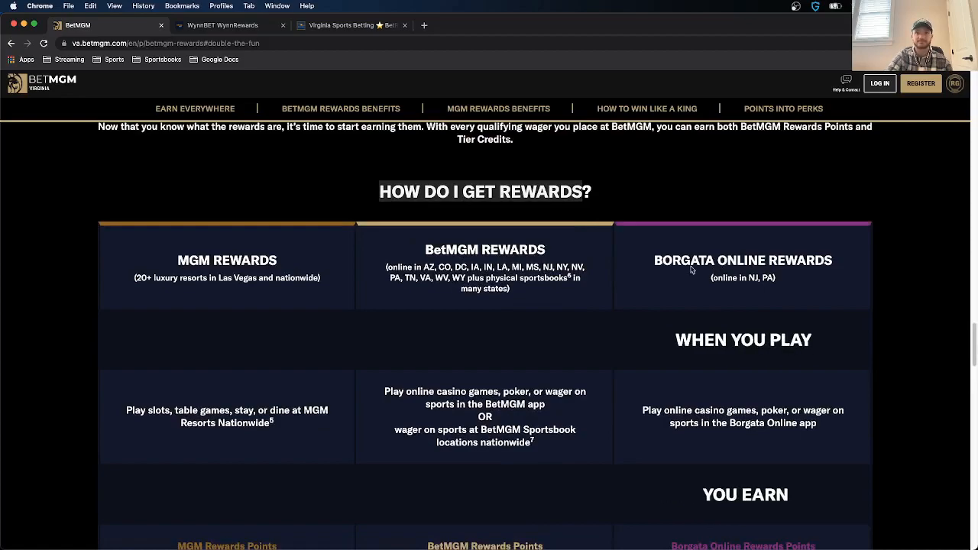
pyautogui.moveTo(776, 268)
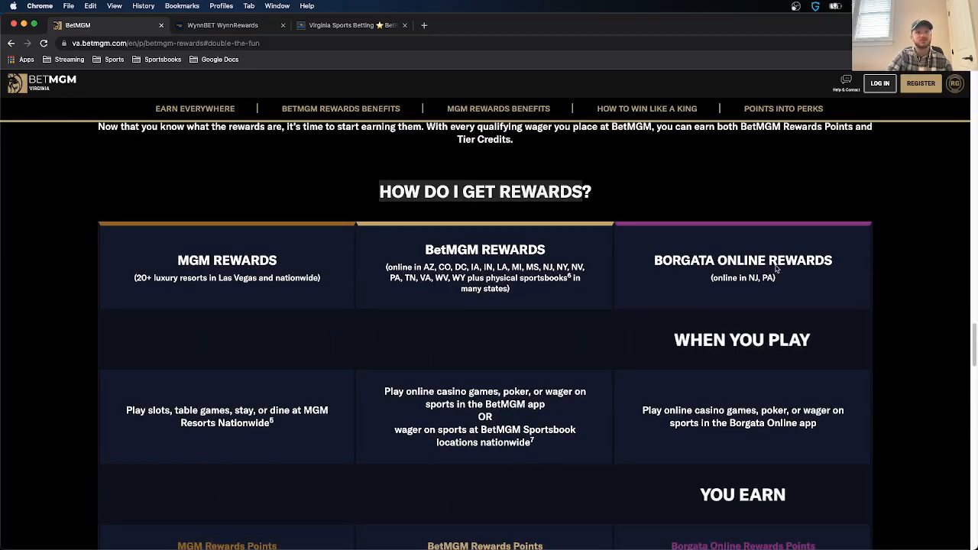
pyautogui.scroll(-3)
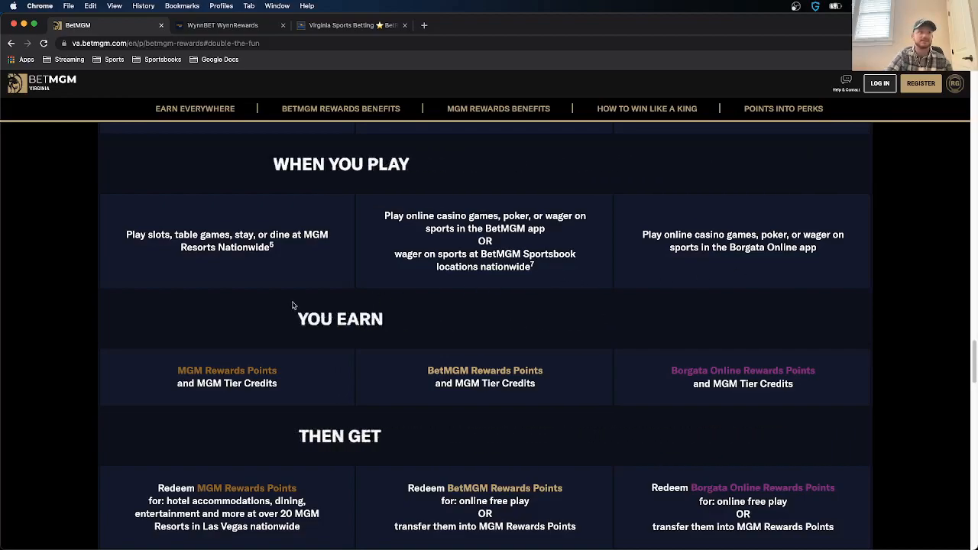
# Step: Review sports, casino and poker point rates down to the footnotes, then close the BetMGM tab
pyautogui.scroll(-3)
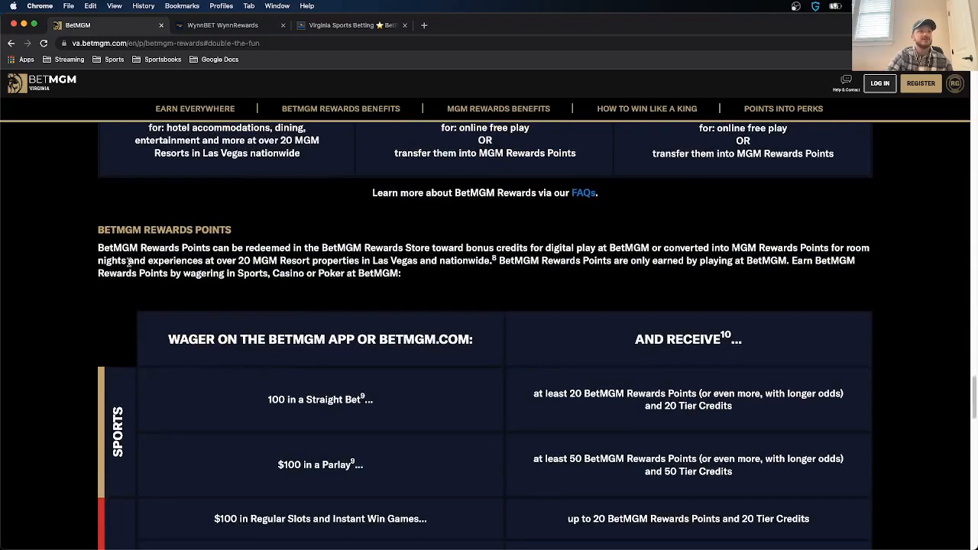
pyautogui.scroll(-3)
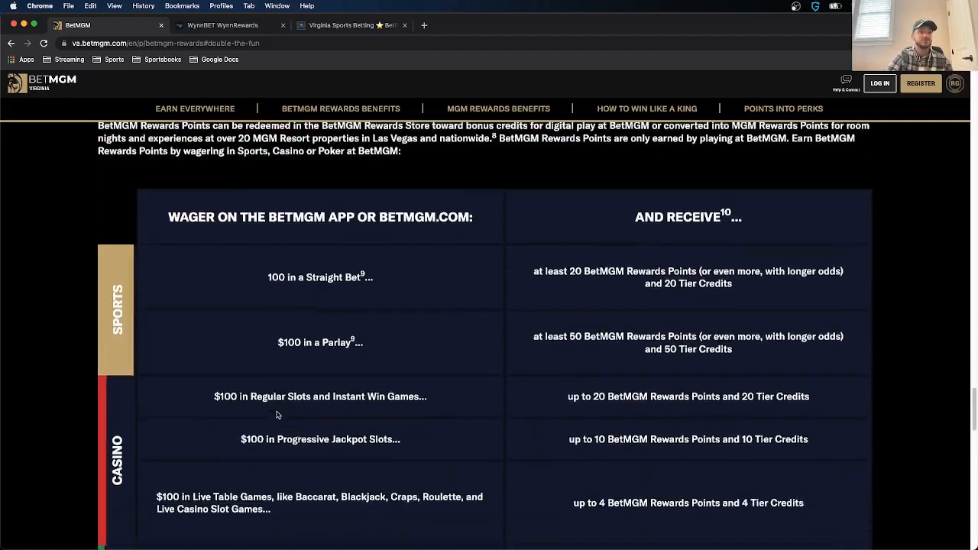
pyautogui.scroll(-3)
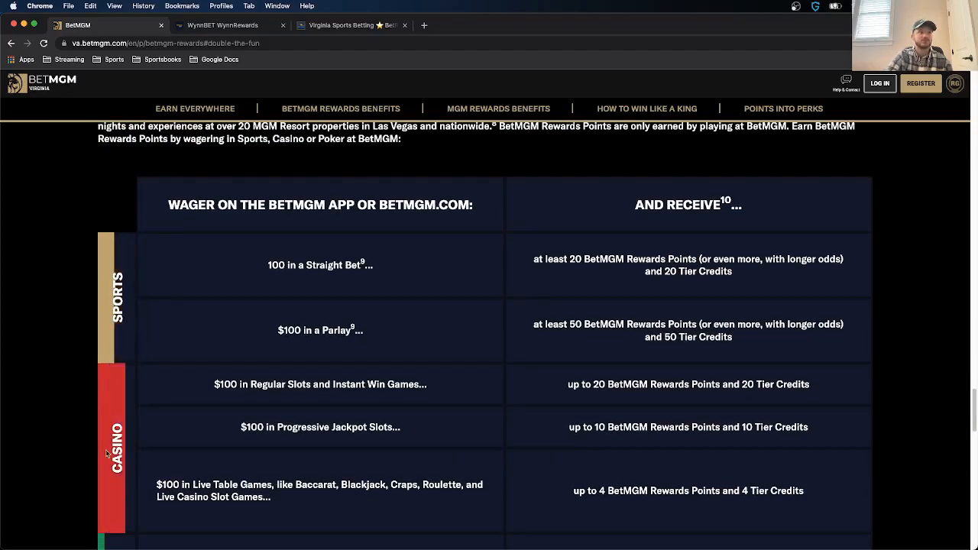
pyautogui.scroll(-3)
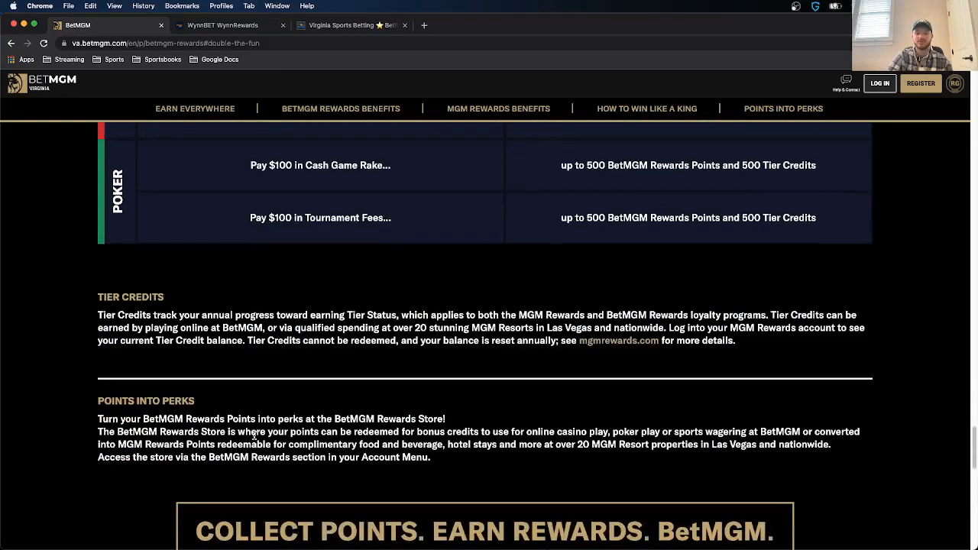
pyautogui.scroll(-3)
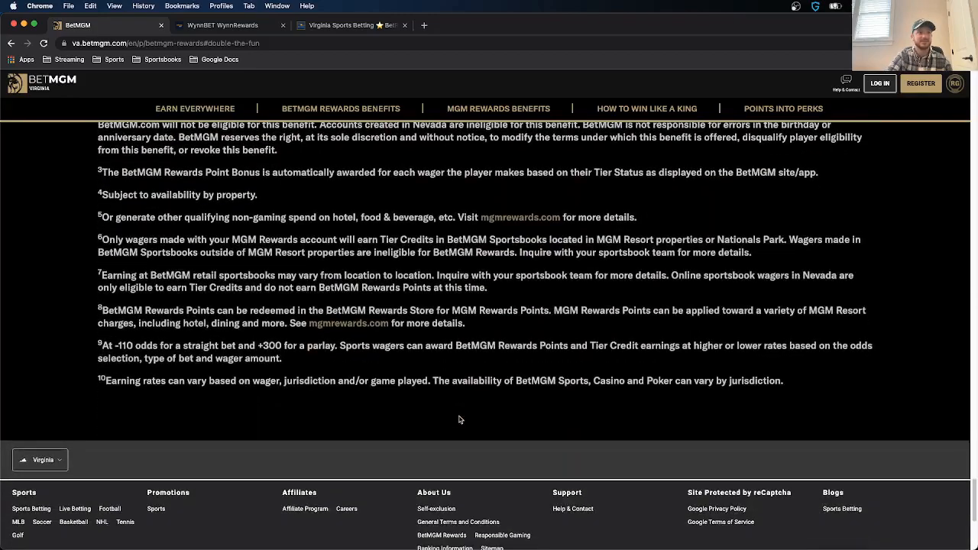
pyautogui.scroll(-3)
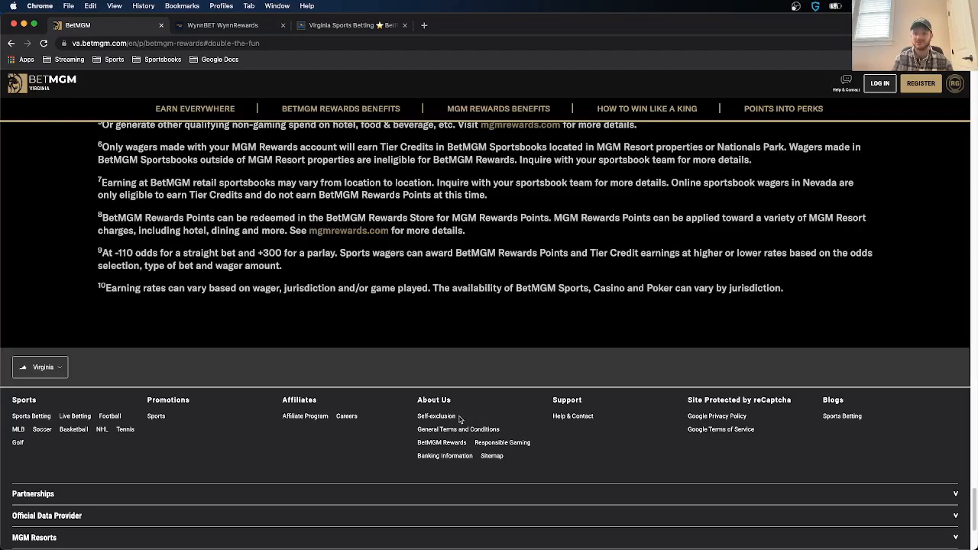
pyautogui.moveTo(676, 495)
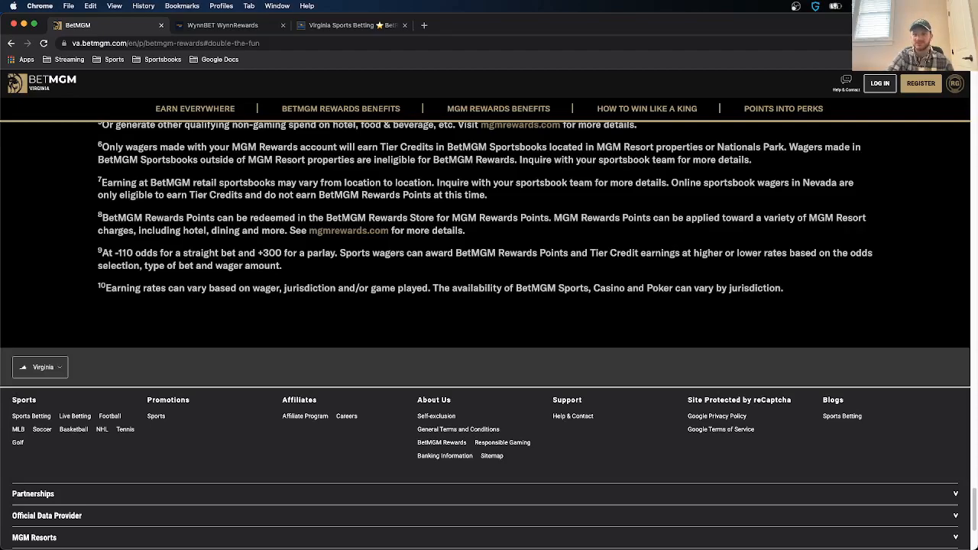
pyautogui.click(221, 25)
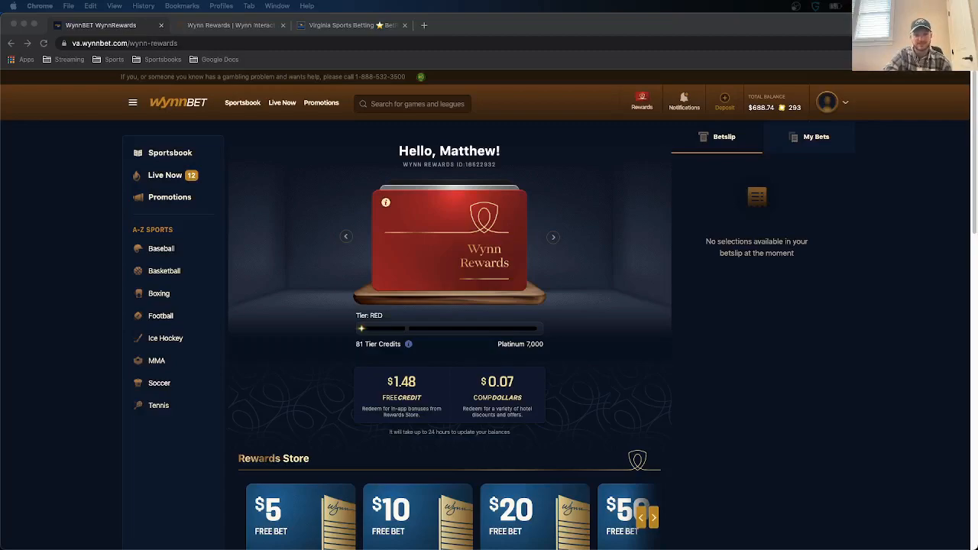
pyautogui.moveTo(700, 327)
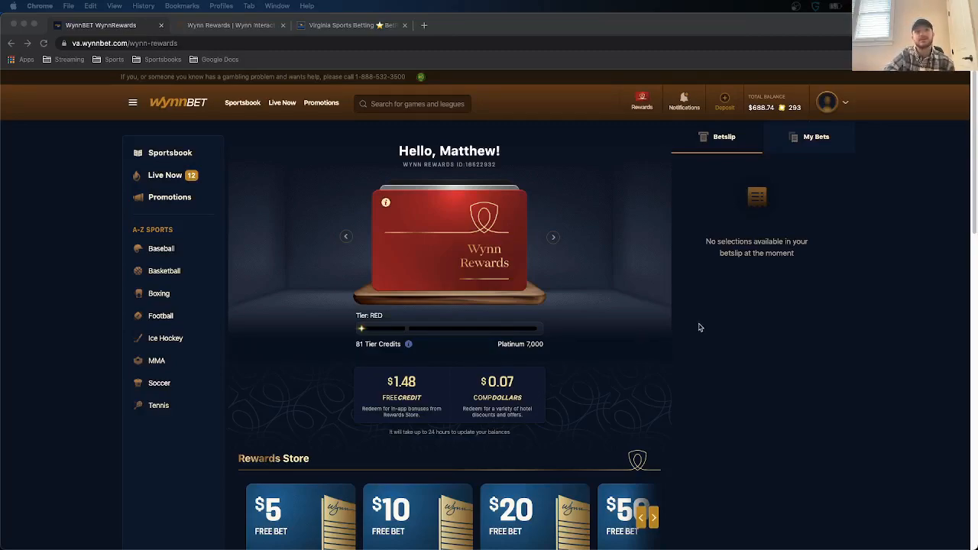
pyautogui.moveTo(584, 294)
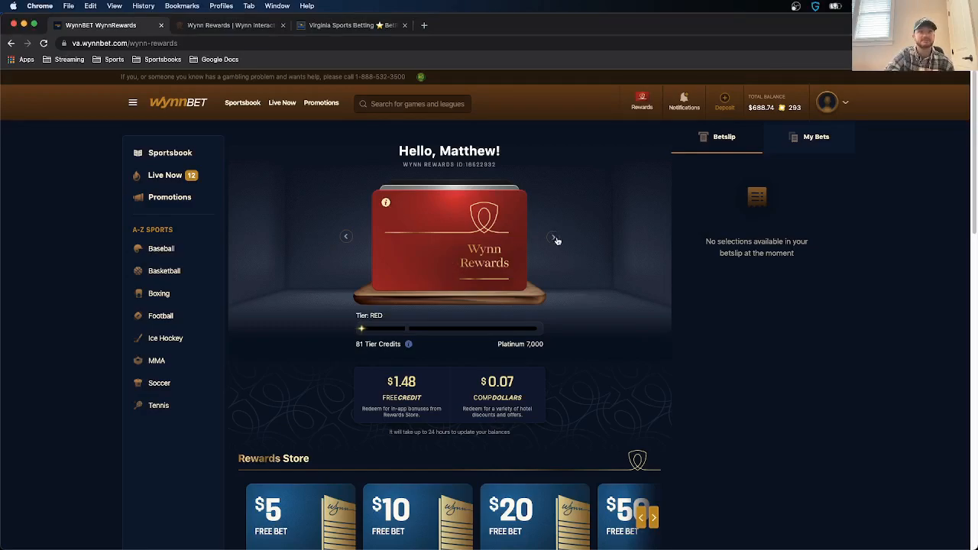
# Step: Preview the locked next tier card in the carousel, then return to the Red tier
pyautogui.click(554, 237)
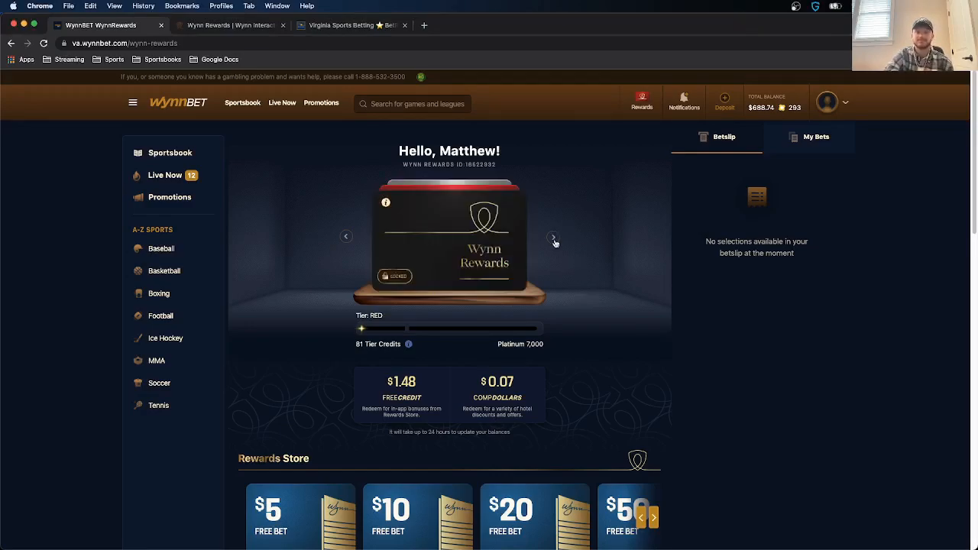
pyautogui.click(554, 236)
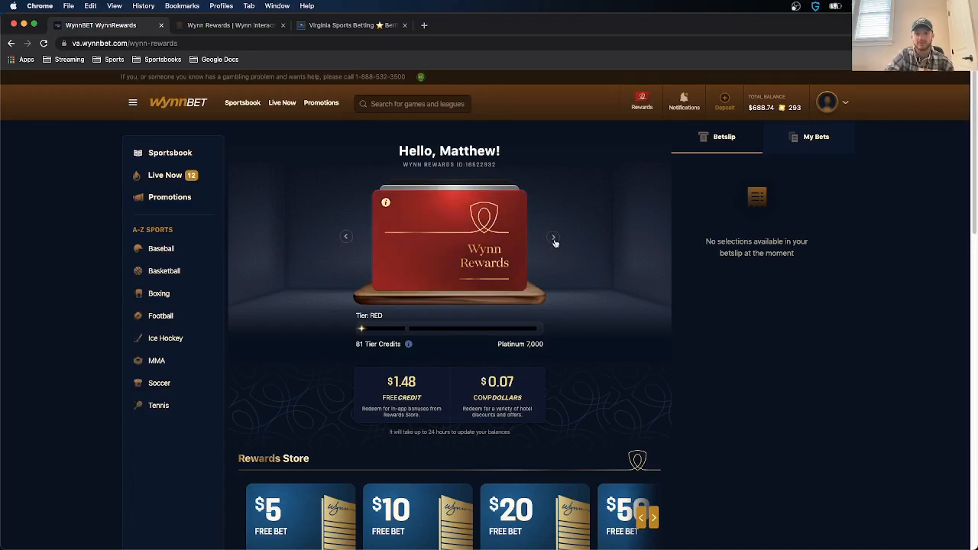
# Step: Scroll past the Rewards Store free bet offers and highlight the Red Tier Benefits heading
pyautogui.scroll(-3)
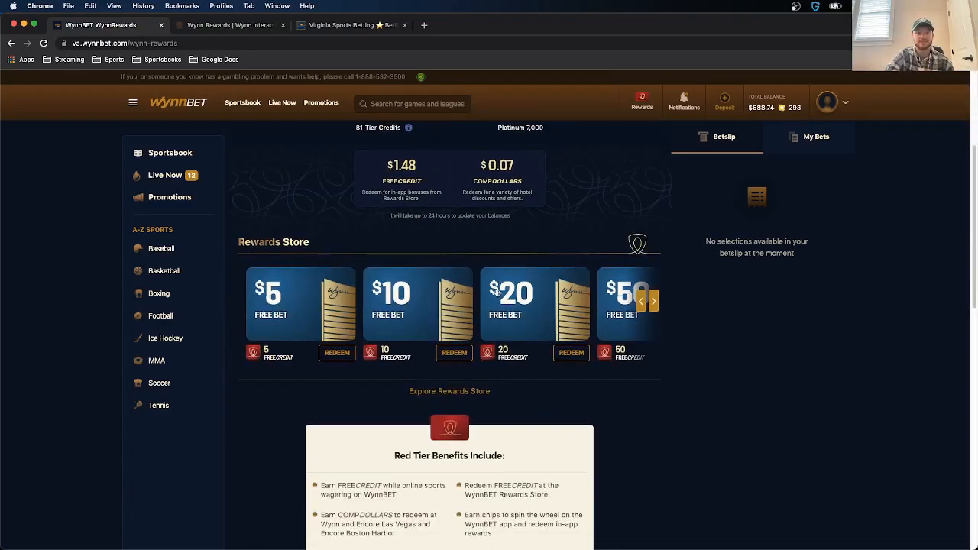
pyautogui.scroll(-3)
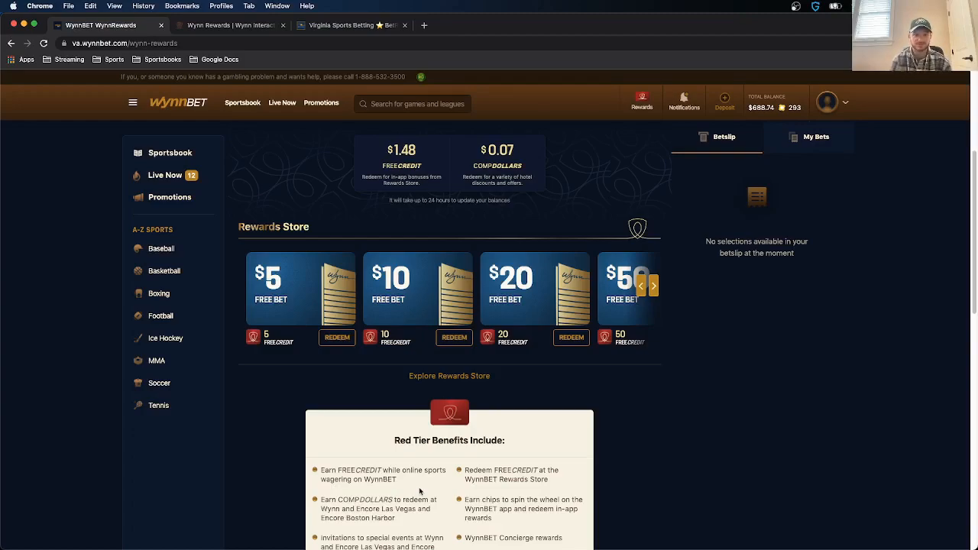
pyautogui.scroll(-3)
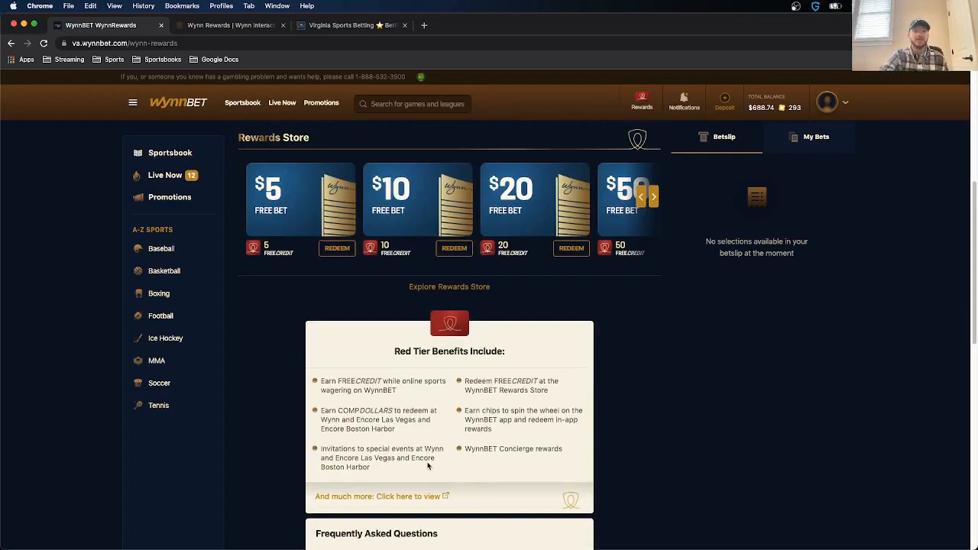
pyautogui.tripleClick(449, 350)
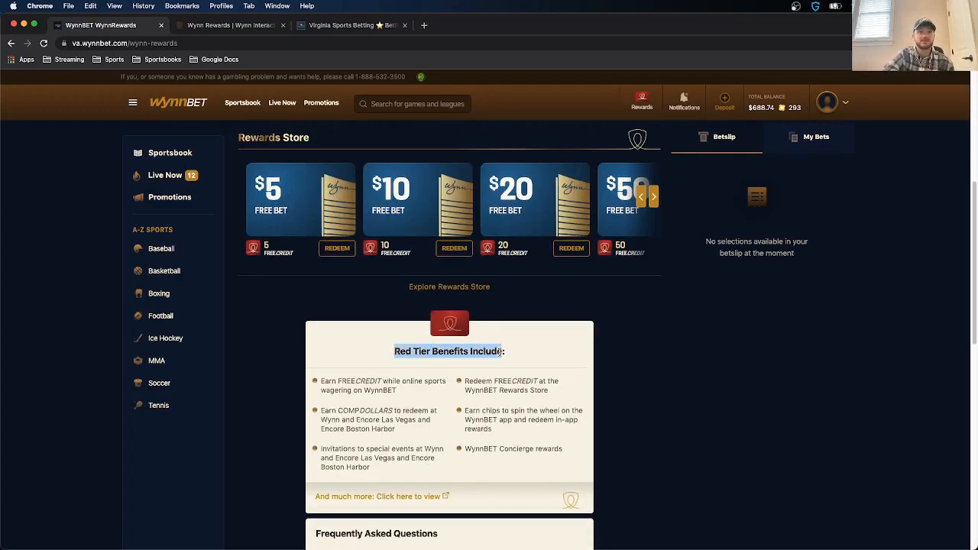
pyautogui.moveTo(344, 418)
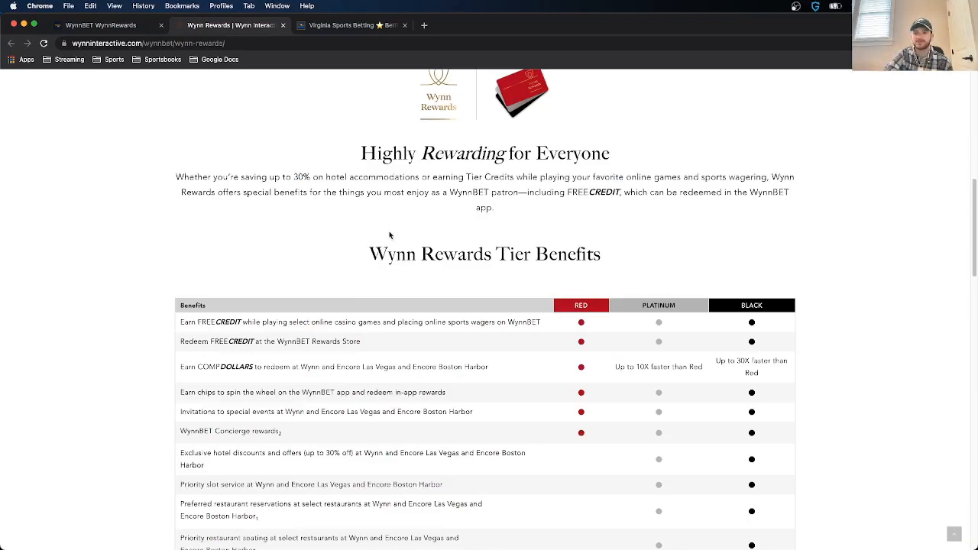
pyautogui.moveTo(604, 276)
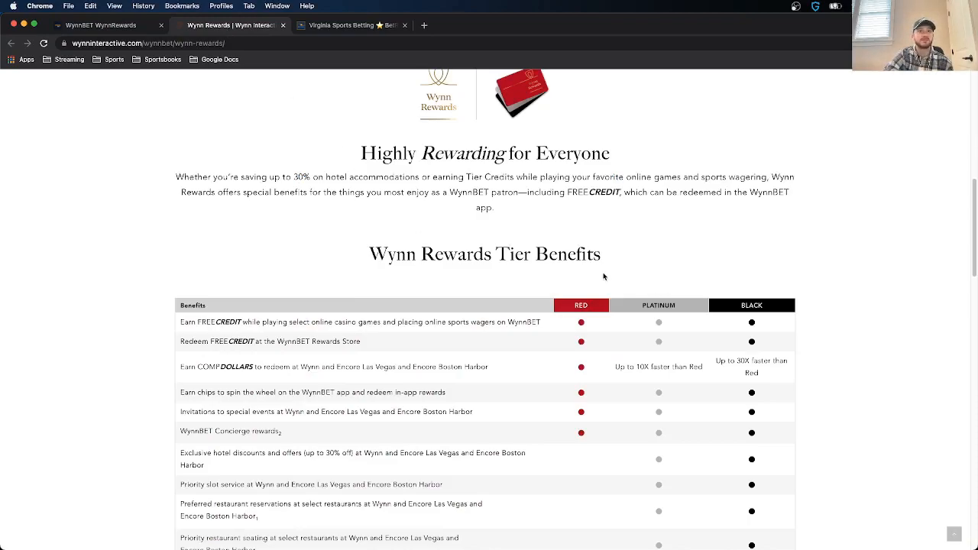
pyautogui.moveTo(281, 341)
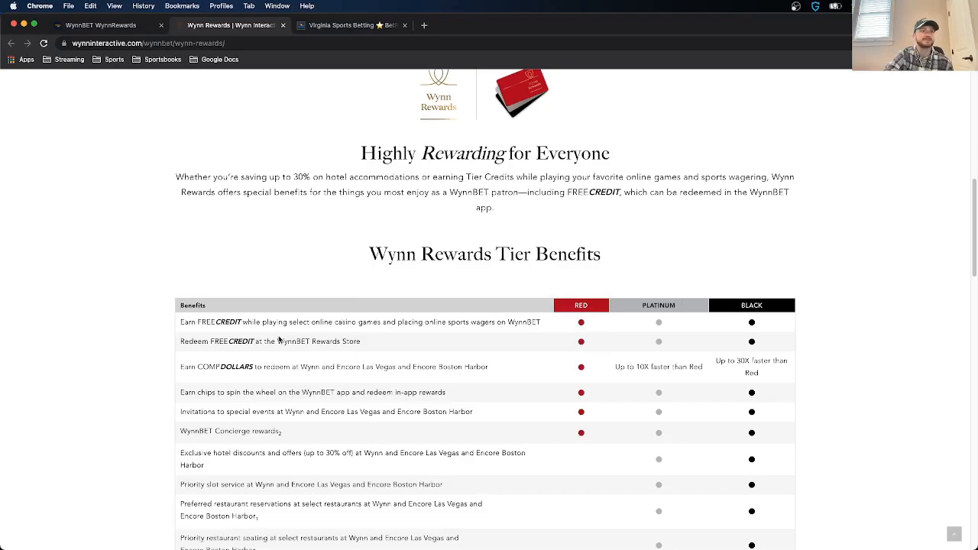
pyautogui.moveTo(225, 329)
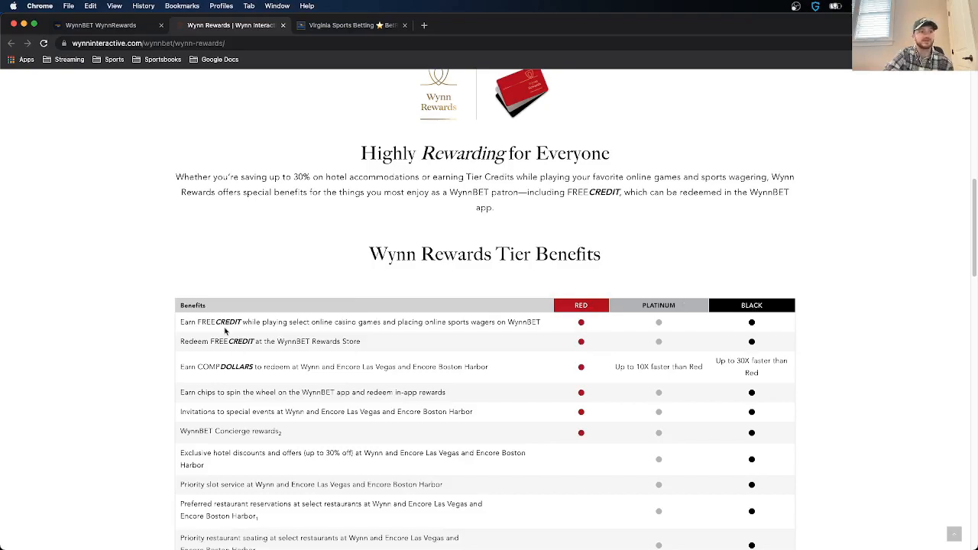
# Step: Scroll through the Wynn Rewards table comparing Red, Platinum and Black tier perks
pyautogui.scroll(-3)
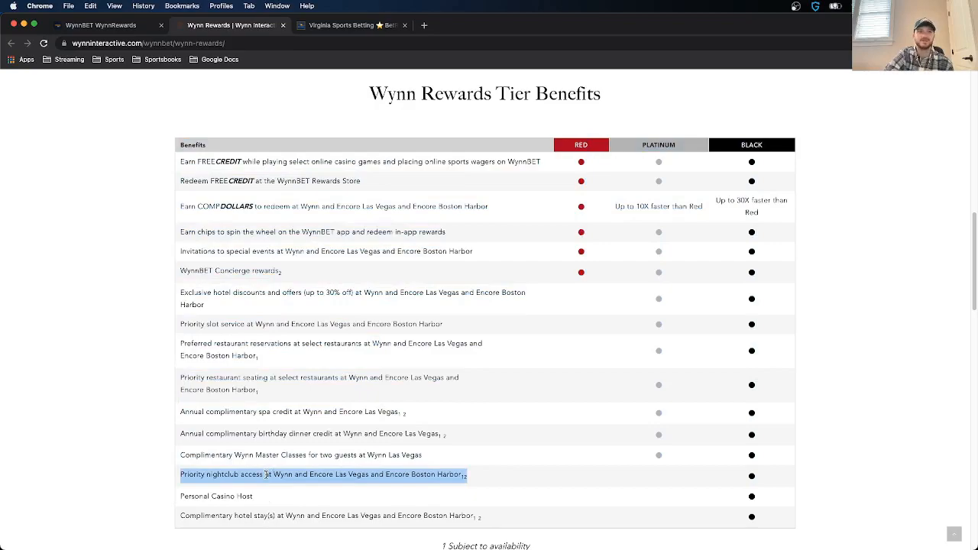
# Step: Scroll past the tier table to read the Tier Credits, FREECREDIT and COMPDOLLARS sections
pyautogui.scroll(-3)
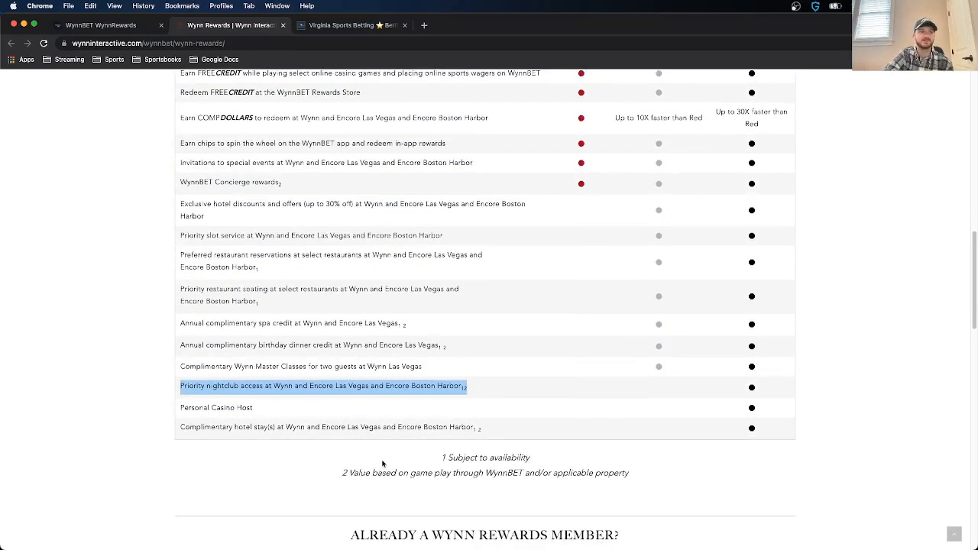
pyautogui.scroll(-3)
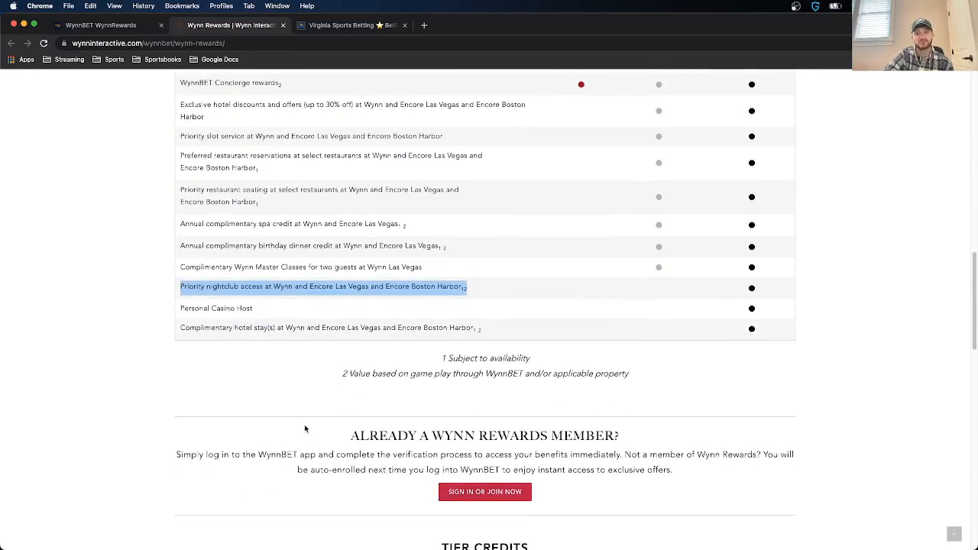
pyautogui.scroll(-3)
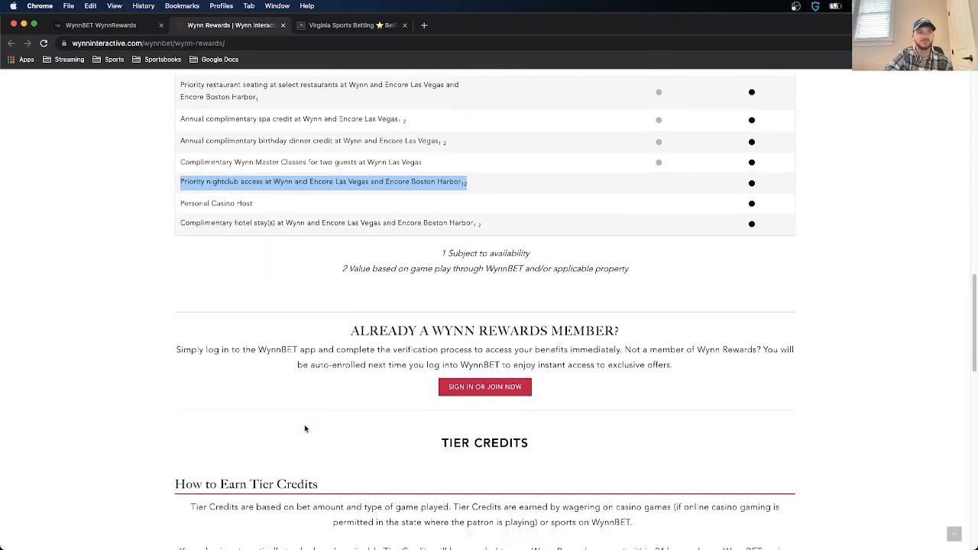
pyautogui.scroll(-3)
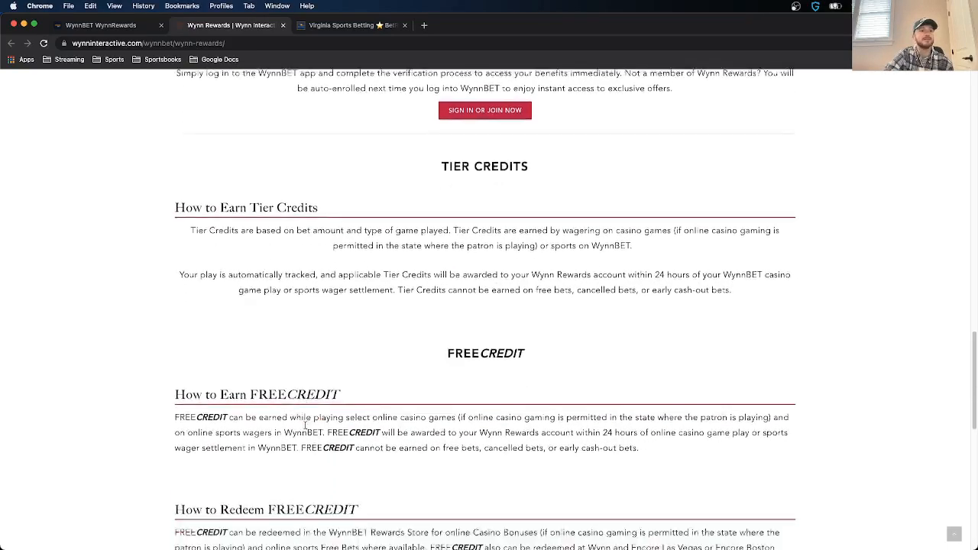
pyautogui.scroll(-3)
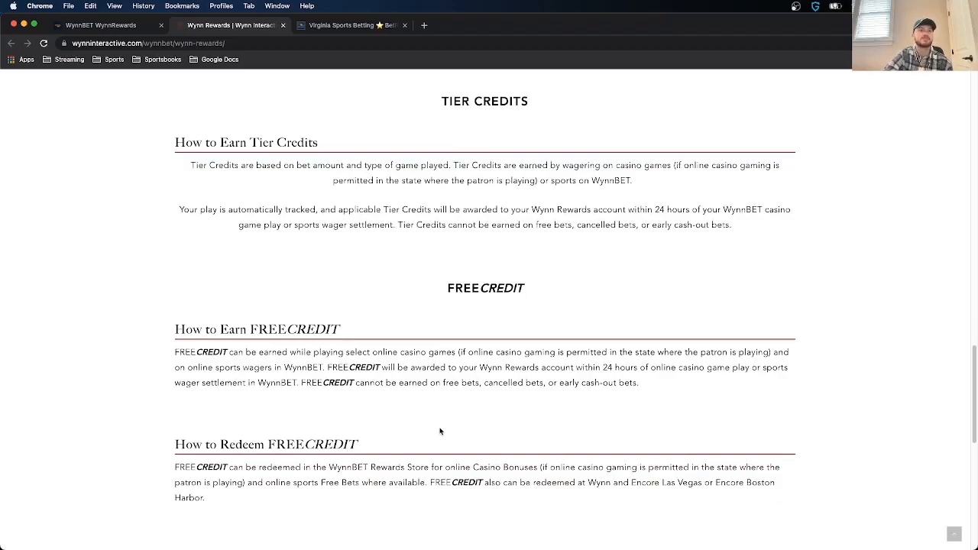
pyautogui.scroll(-3)
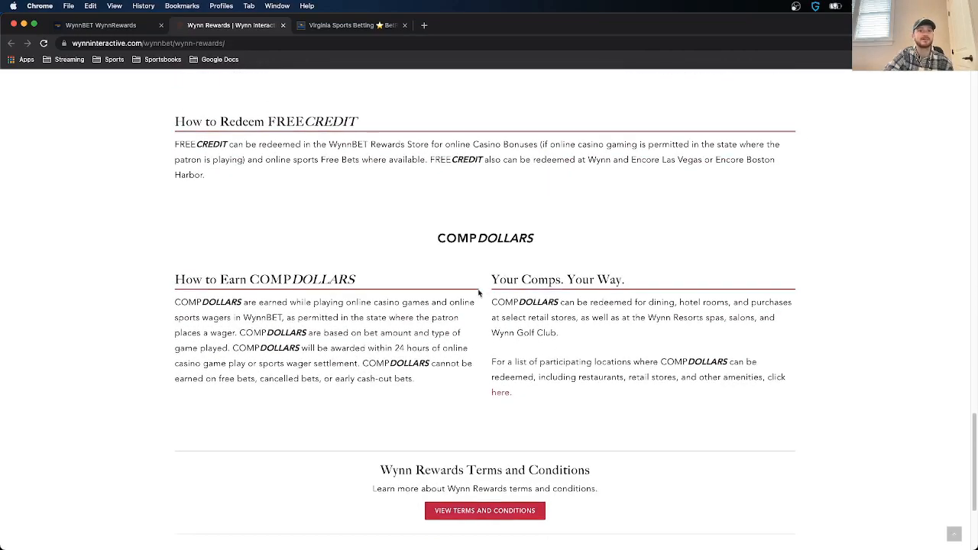
pyautogui.scroll(3)
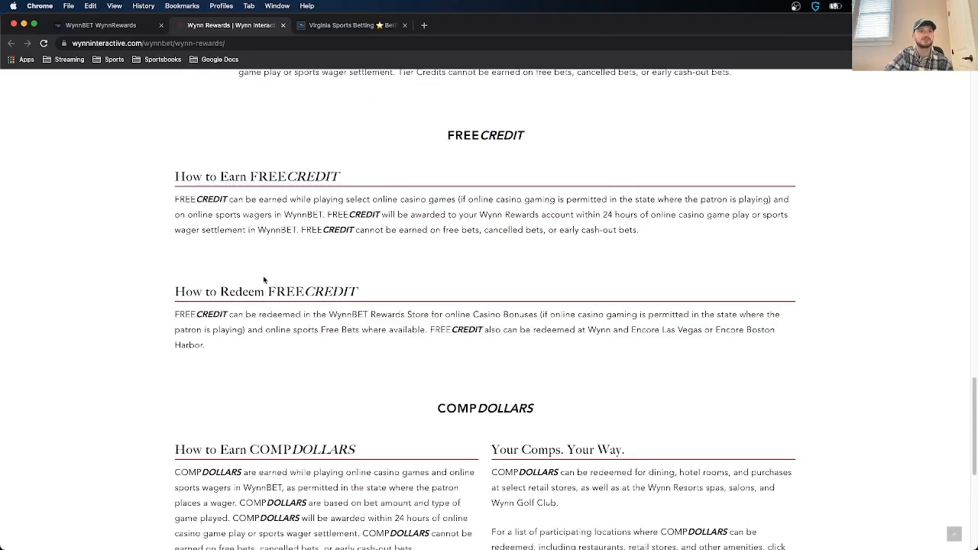
pyautogui.moveTo(525, 410)
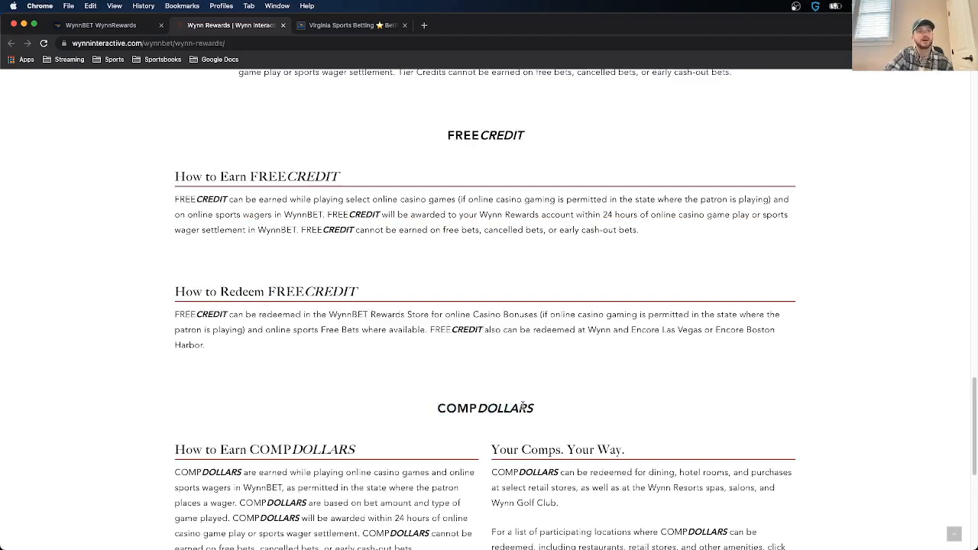
pyautogui.moveTo(521, 391)
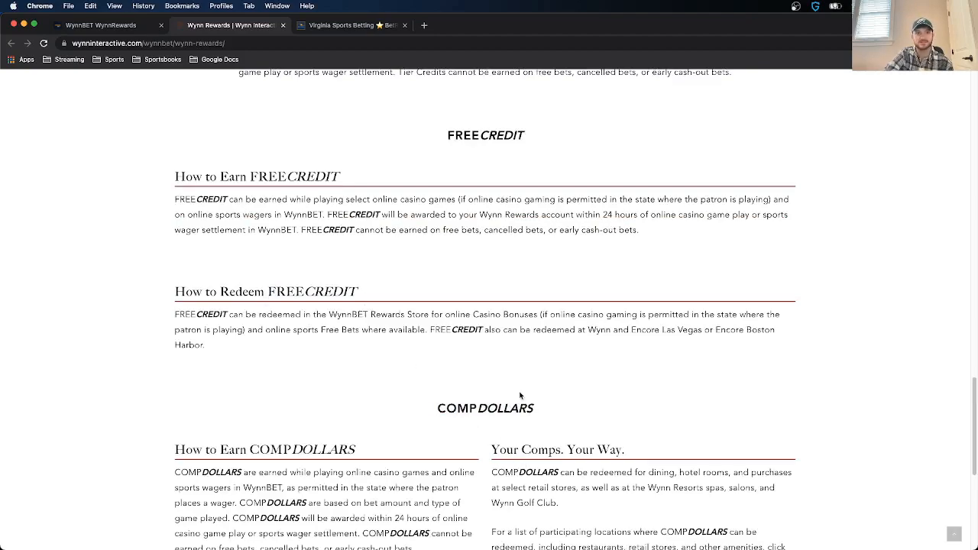
pyautogui.scroll(-3)
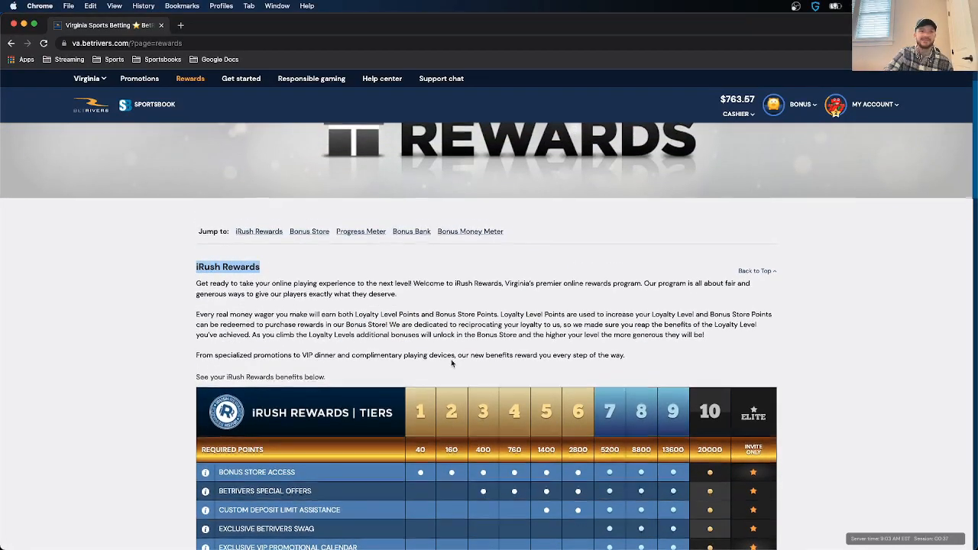
# Step: Scroll the iRush Rewards tiers table from level 1 through Elite to the Bonus Store
pyautogui.scroll(-3)
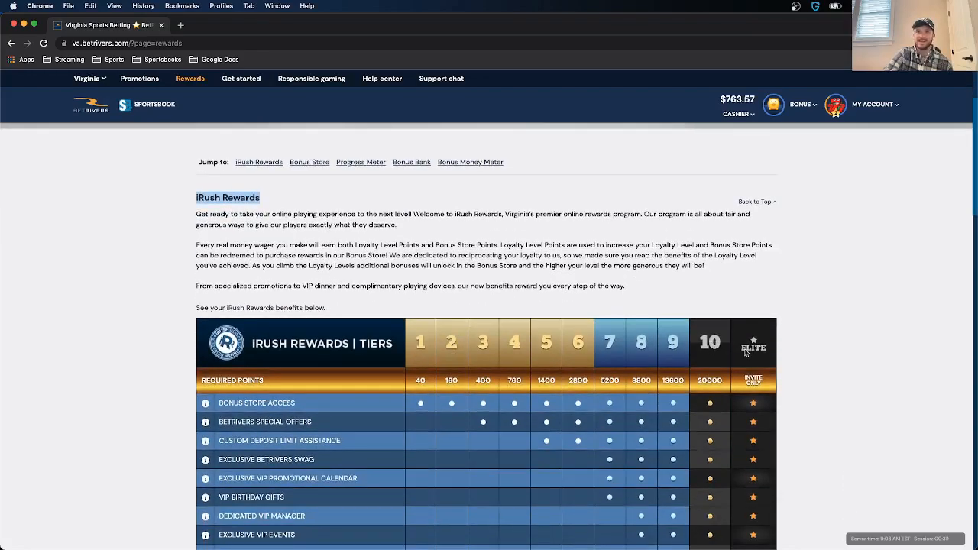
pyautogui.moveTo(747, 350)
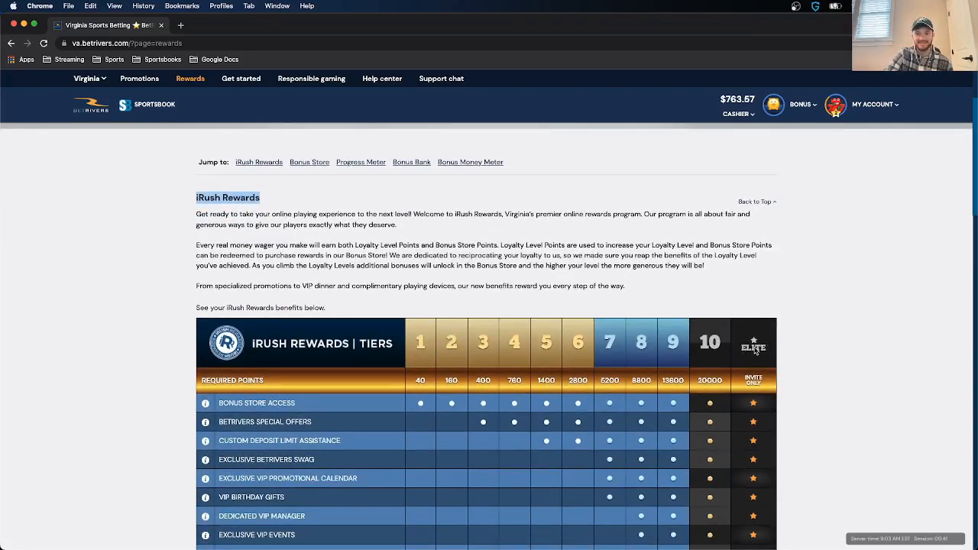
pyautogui.scroll(-3)
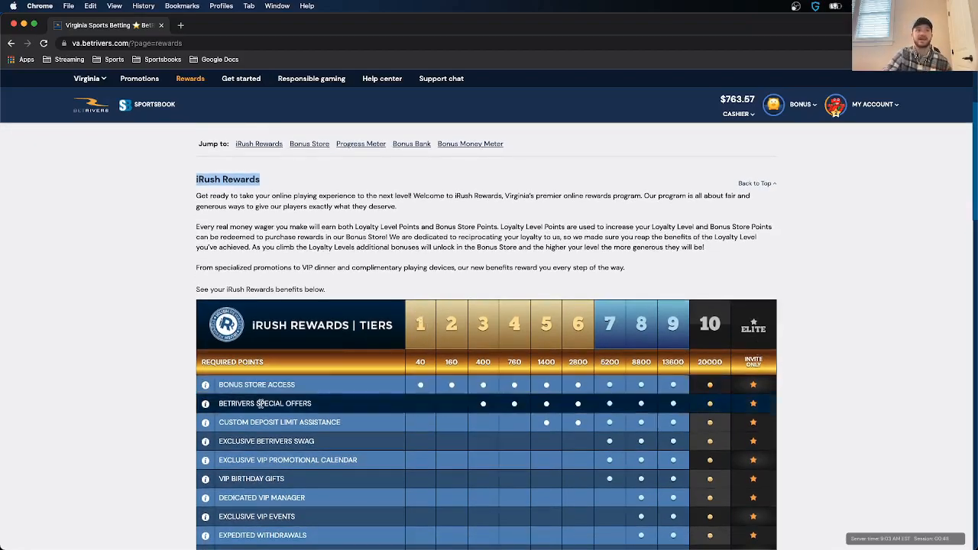
pyautogui.scroll(-3)
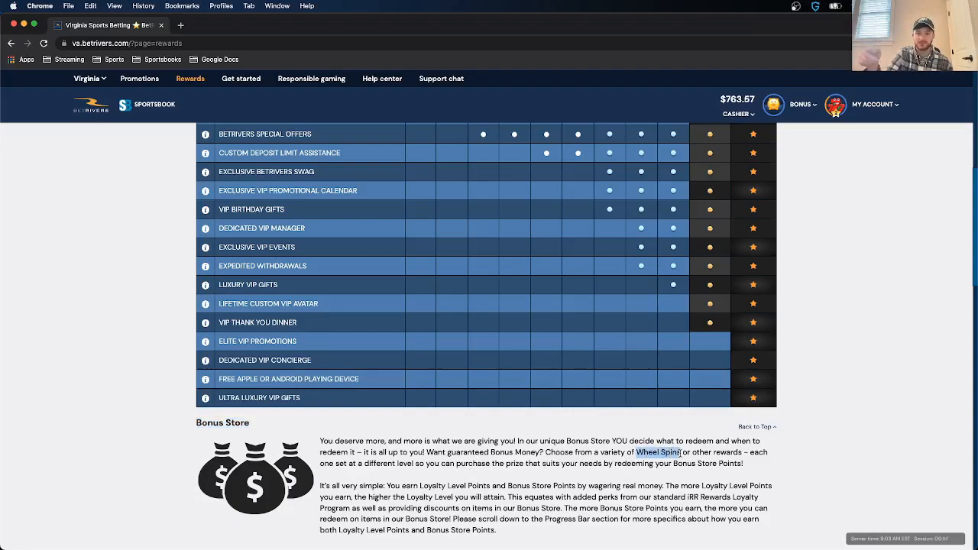
# Step: Scroll back up to the Elite-only free Apple or Android device row, then down again
pyautogui.scroll(3)
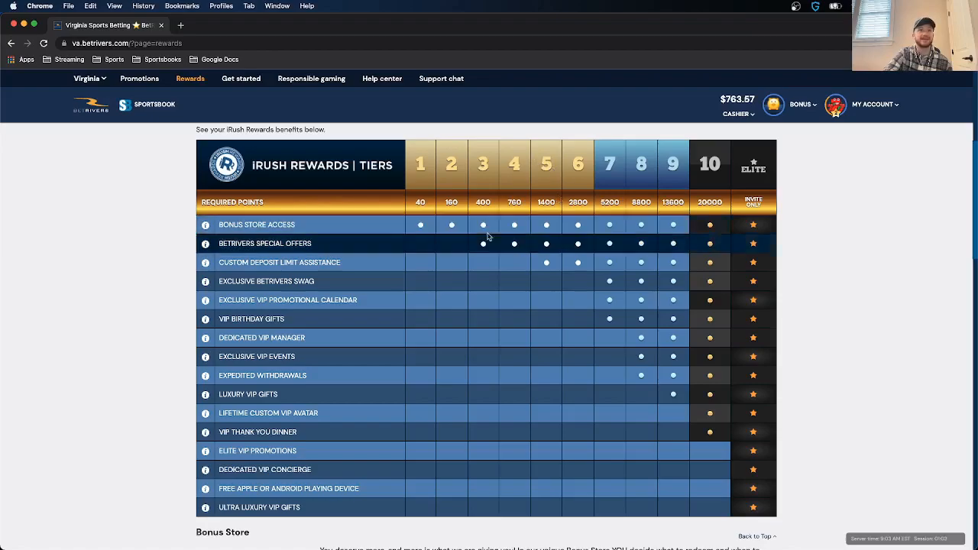
pyautogui.moveTo(622, 261)
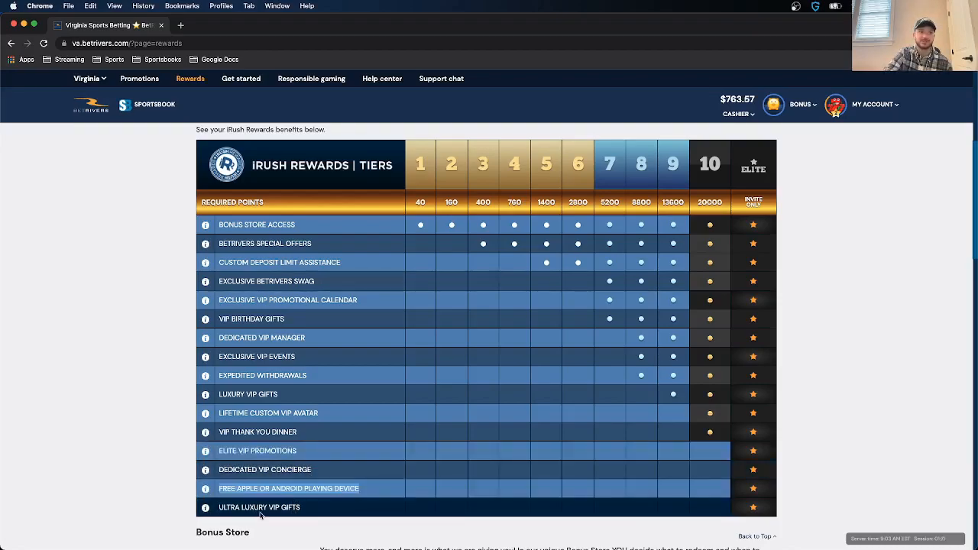
pyautogui.moveTo(261, 514)
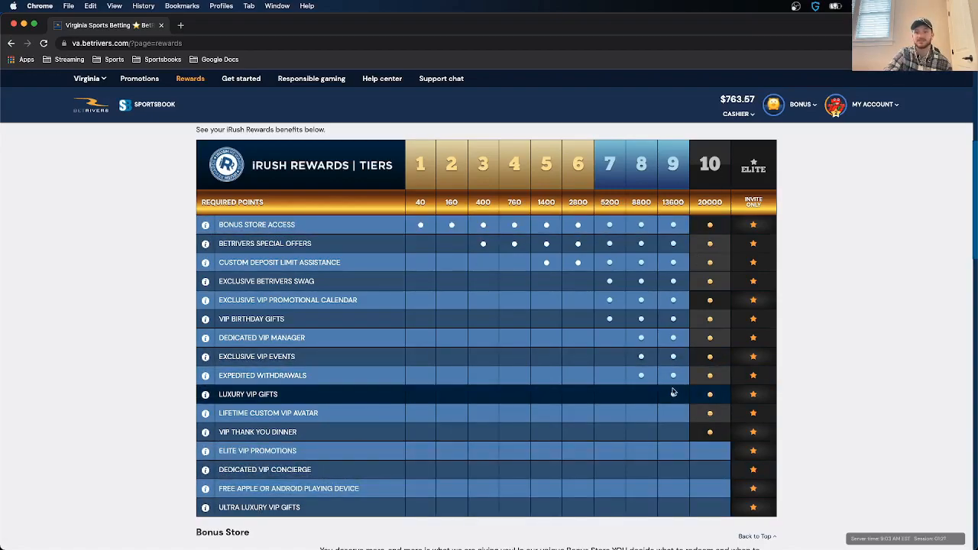
pyautogui.scroll(-3)
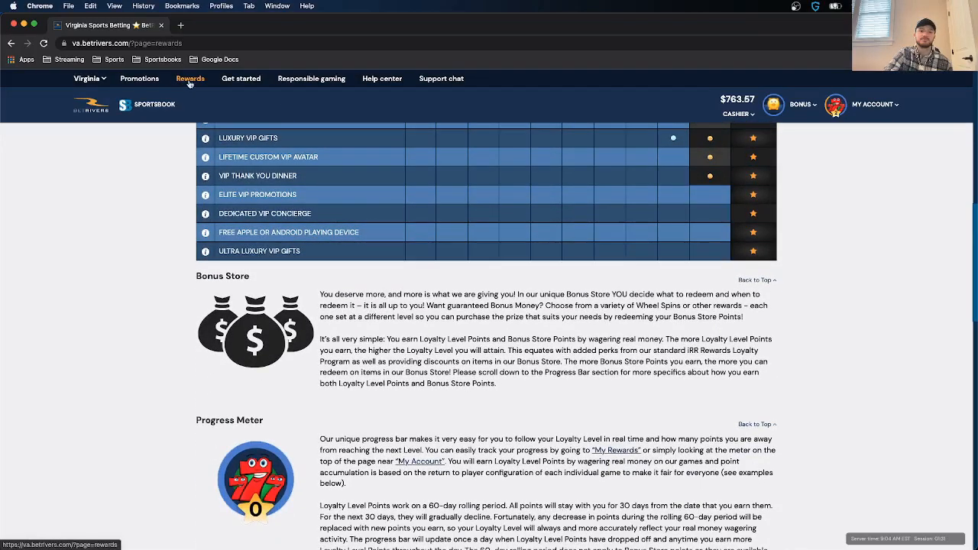
# Step: Scroll down to read the Bonus Store and Progress Meter sections
pyautogui.scroll(-3)
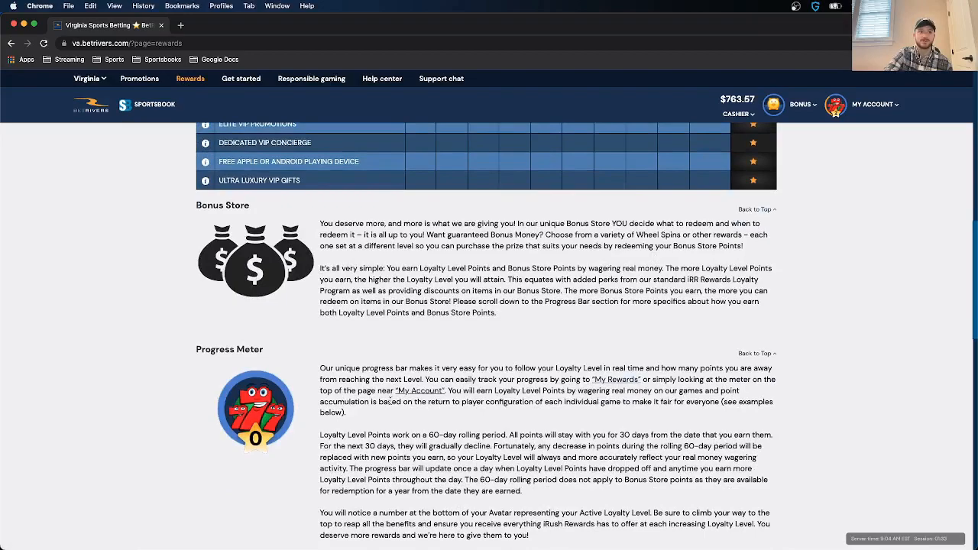
pyautogui.scroll(-3)
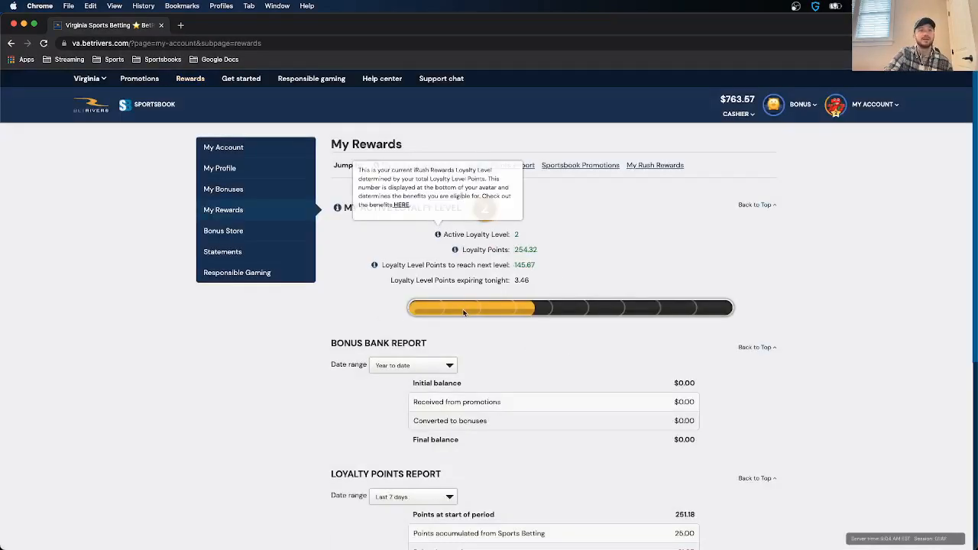
pyautogui.moveTo(498, 338)
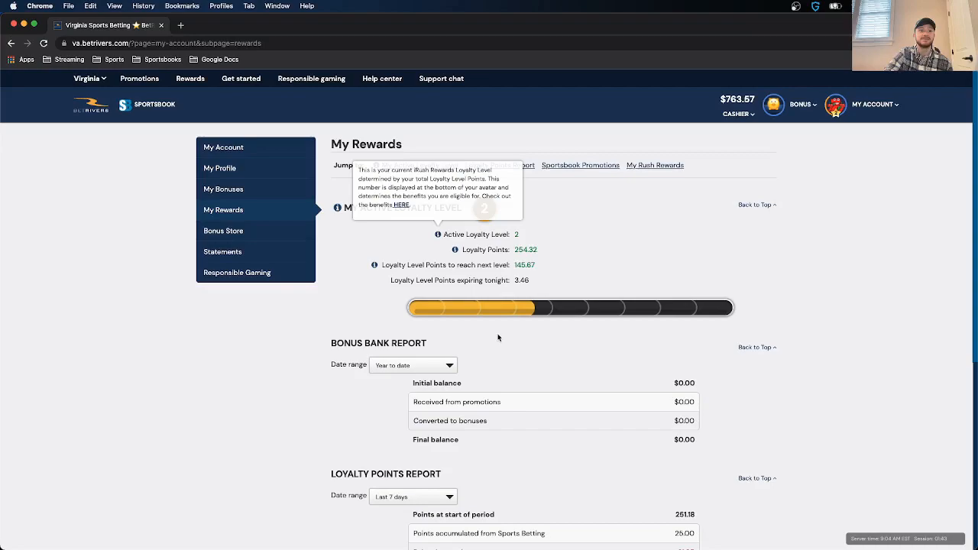
pyautogui.moveTo(411, 309)
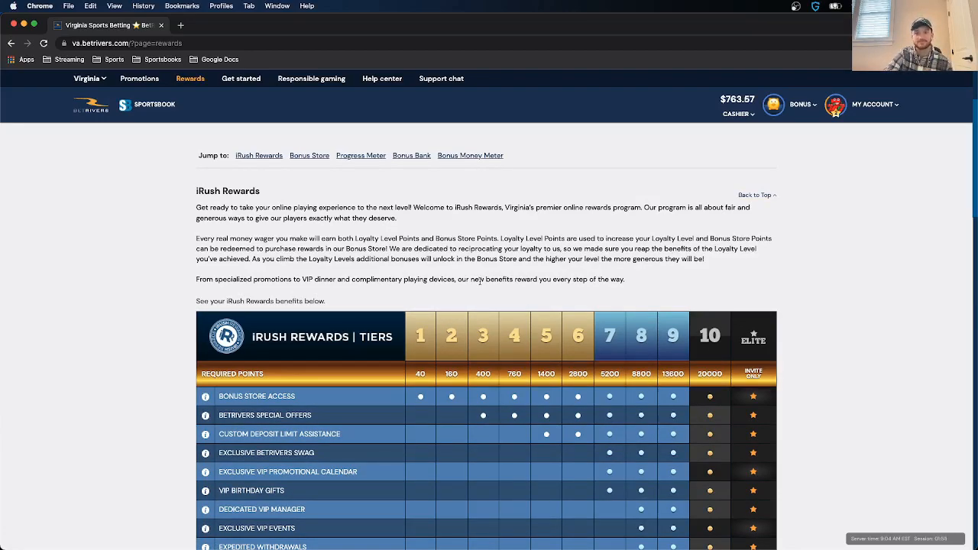
pyautogui.moveTo(588, 414)
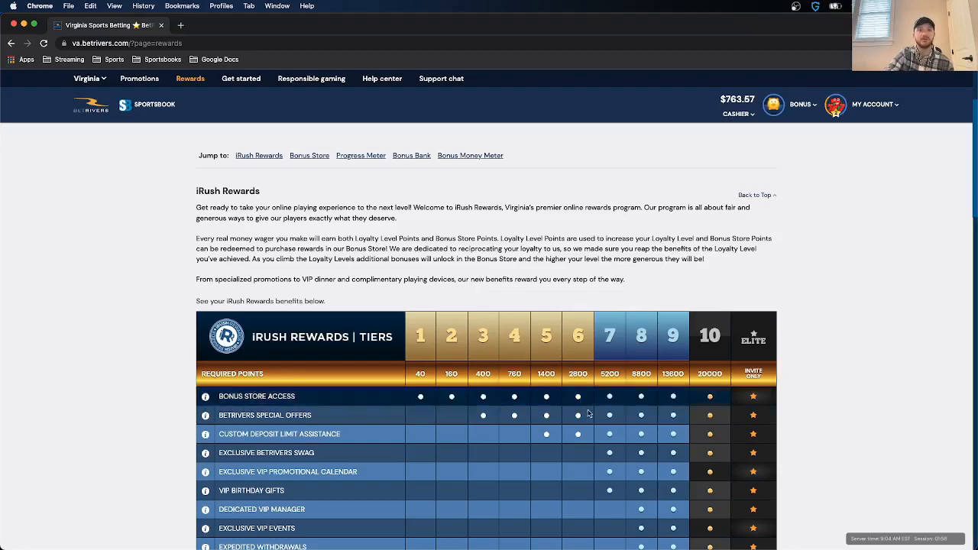
# Step: Scroll to bring the iRush tiers table, levels 1 through Elite with required points, into view
pyautogui.scroll(-3)
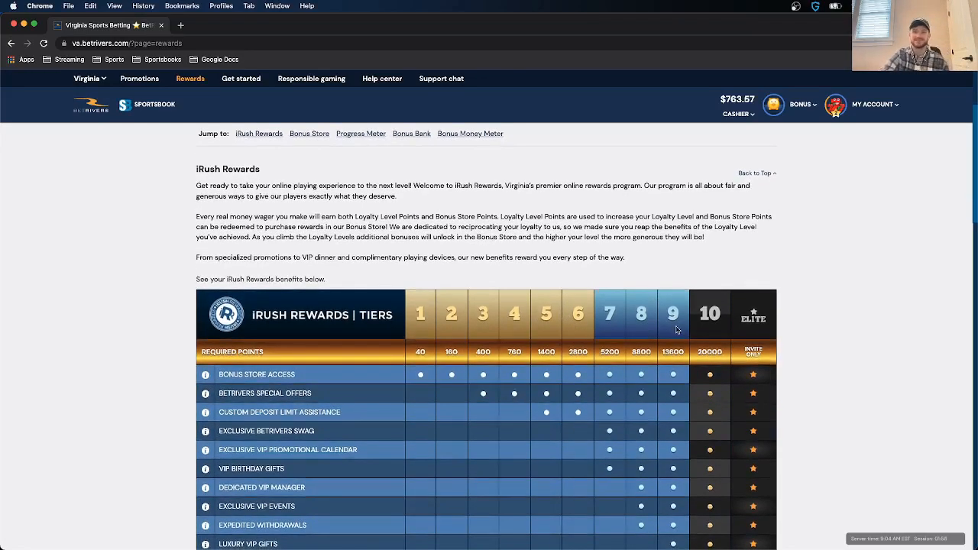